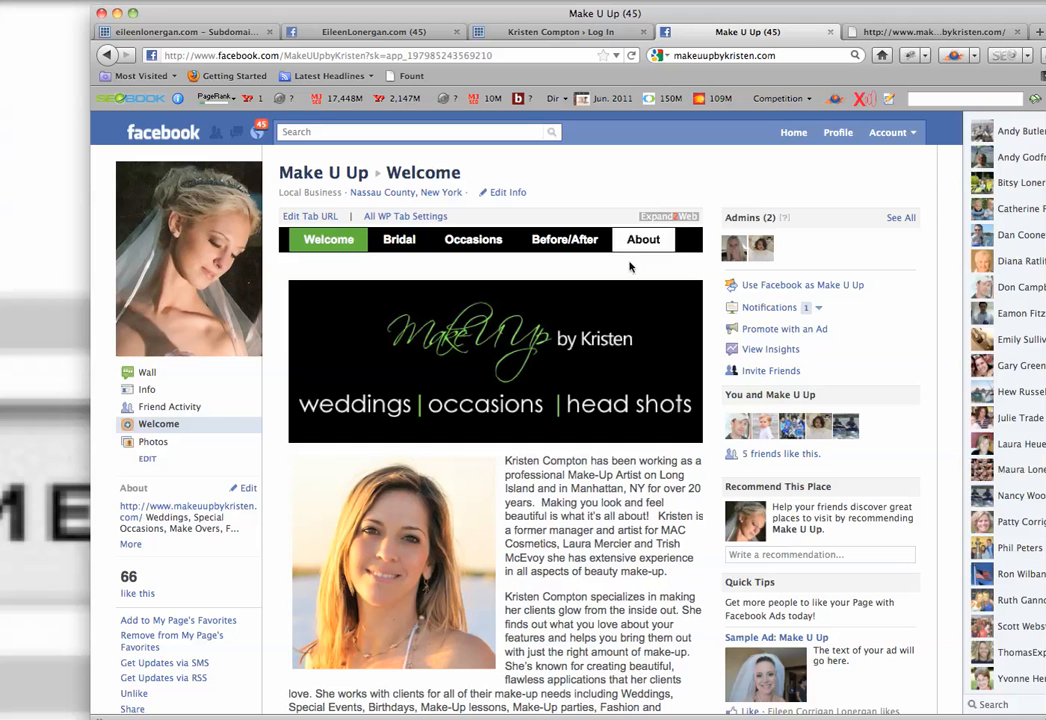
pyautogui.moveTo(423, 298)
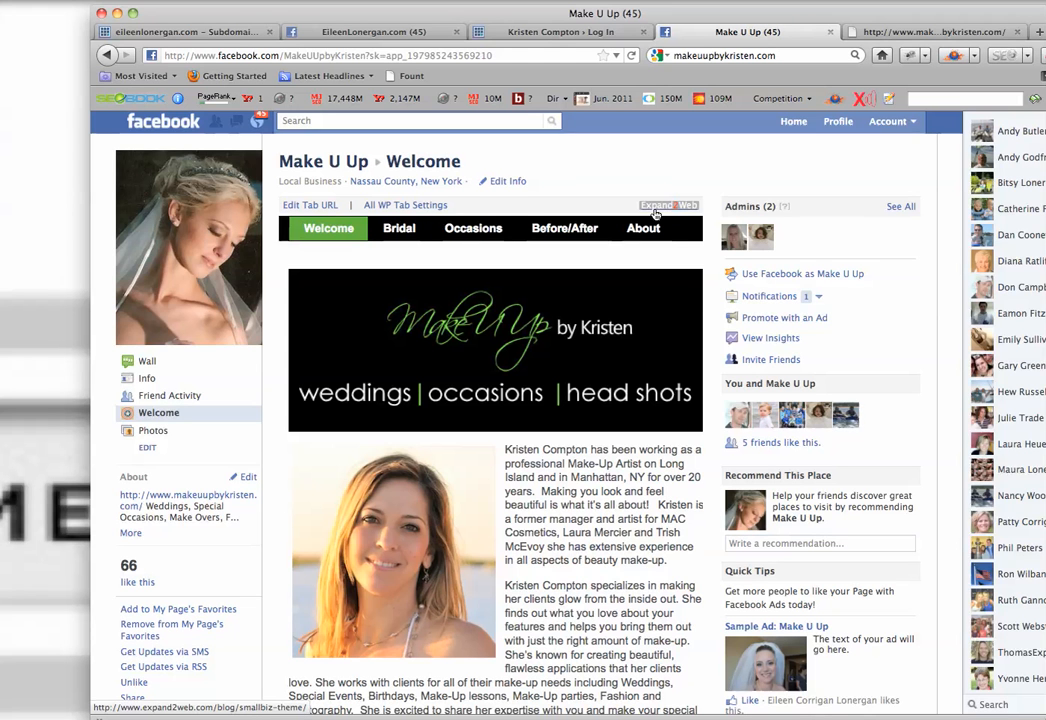
pyautogui.moveTo(650, 397)
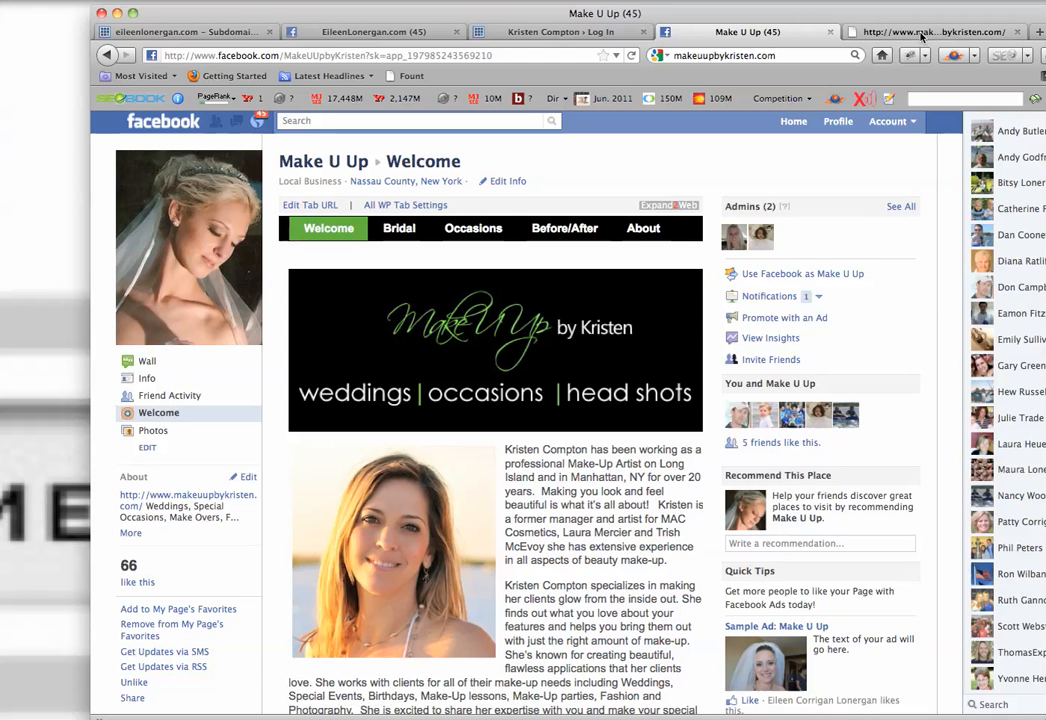
# View the WordPress Log In tab briefly, then return to the Make U Up by Kristen splash page.
pyautogui.click(928, 31)
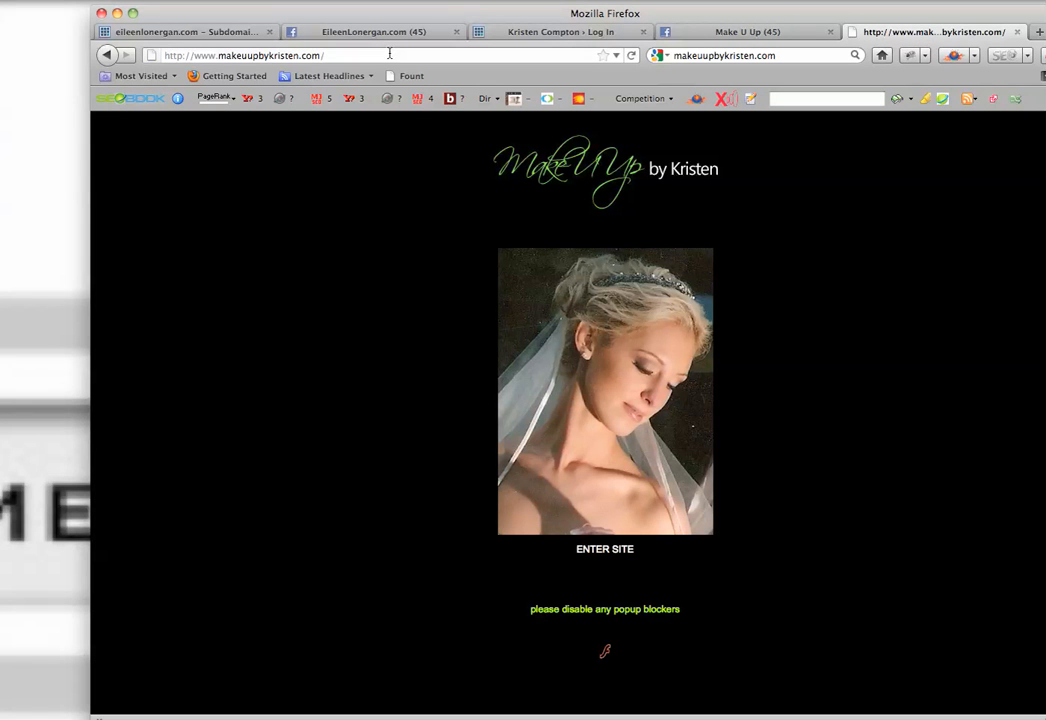
pyautogui.moveTo(688, 533)
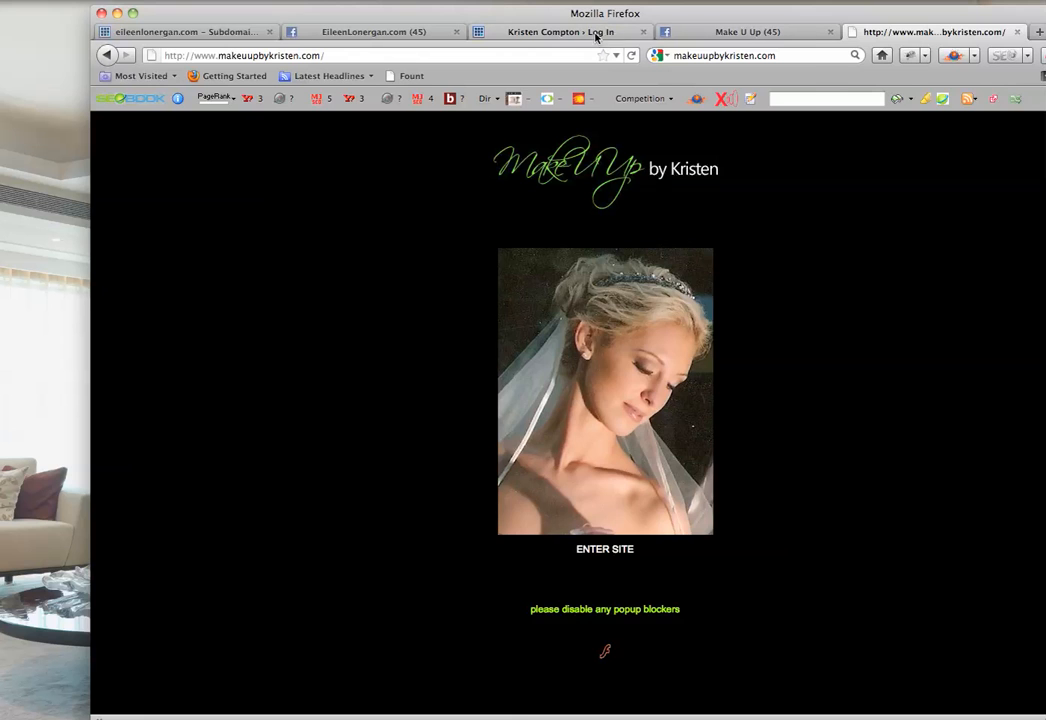
pyautogui.click(570, 32)
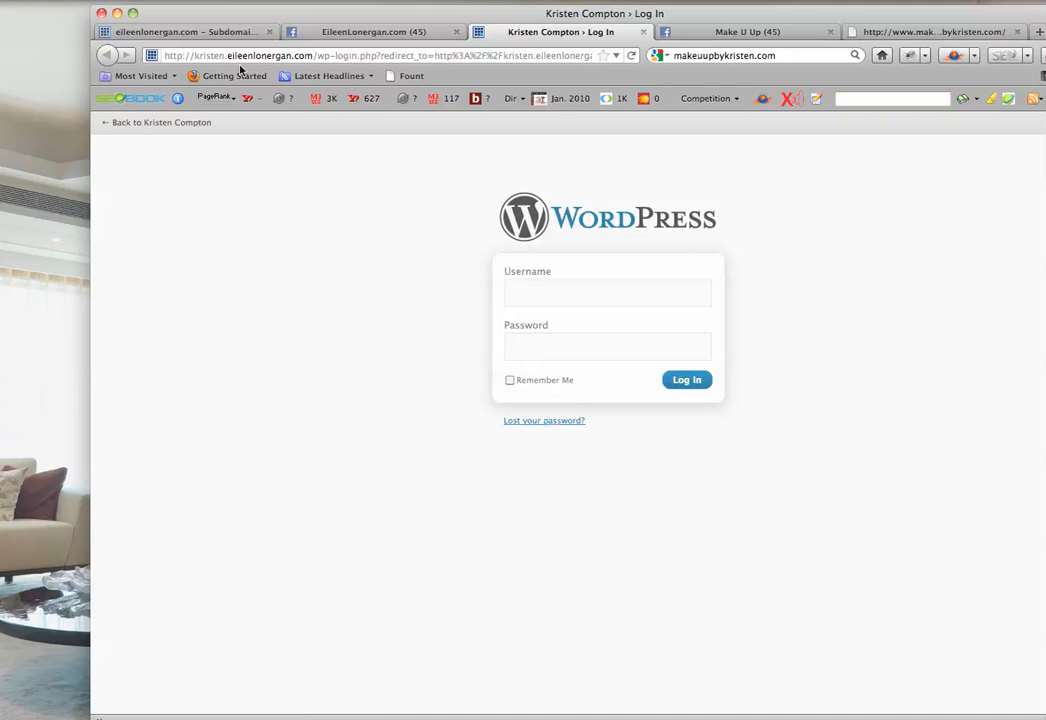
pyautogui.click(607, 292)
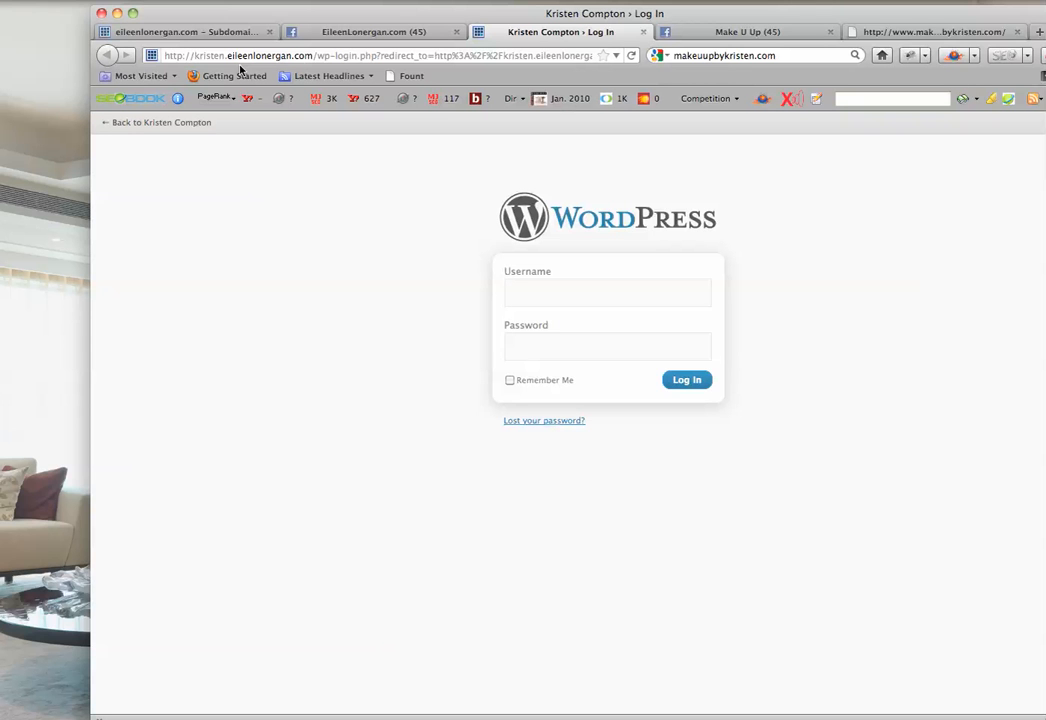
pyautogui.click(930, 17)
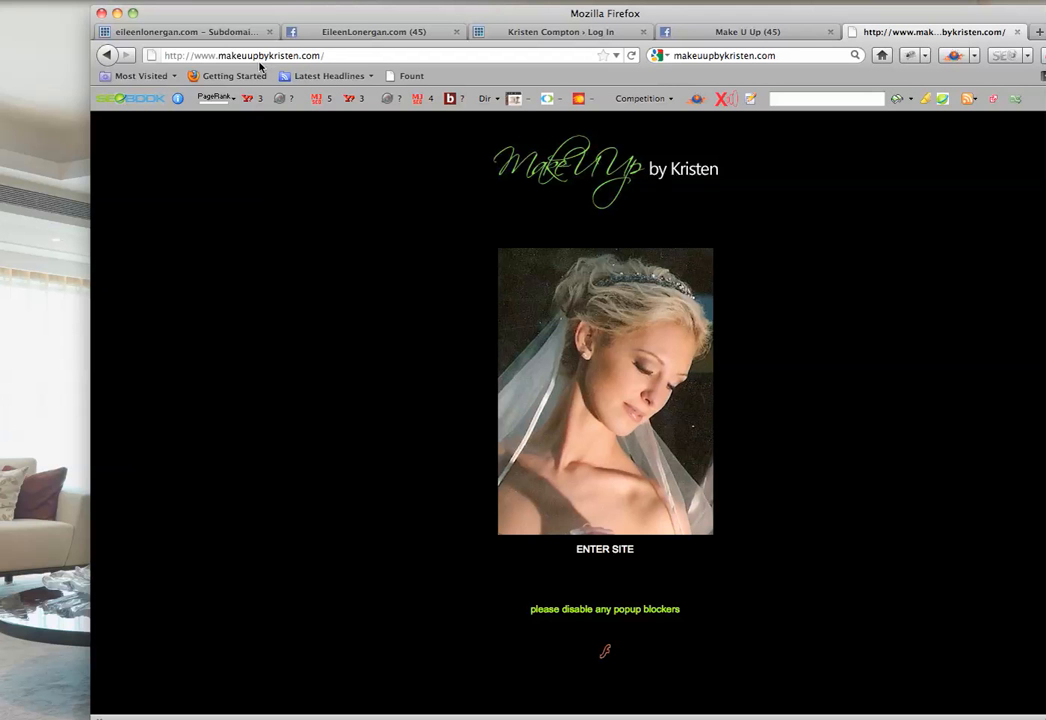
pyautogui.click(185, 29)
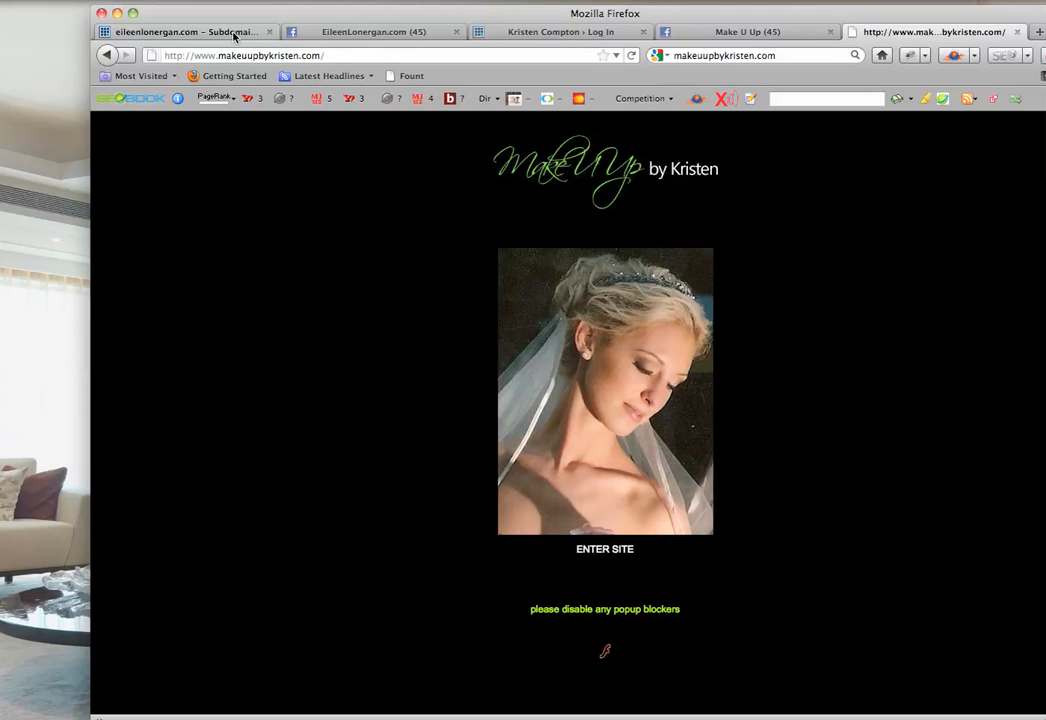
# Switch to the Bluehost tab and open the cPanel home dashboard.
pyautogui.click(180, 33)
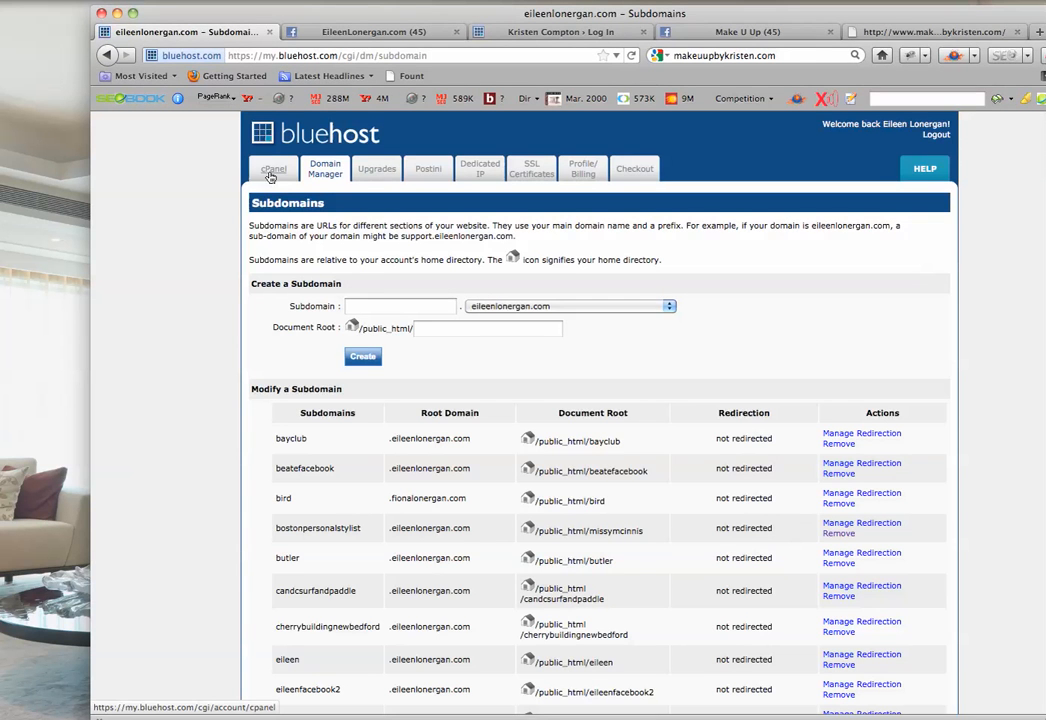
pyautogui.click(273, 168)
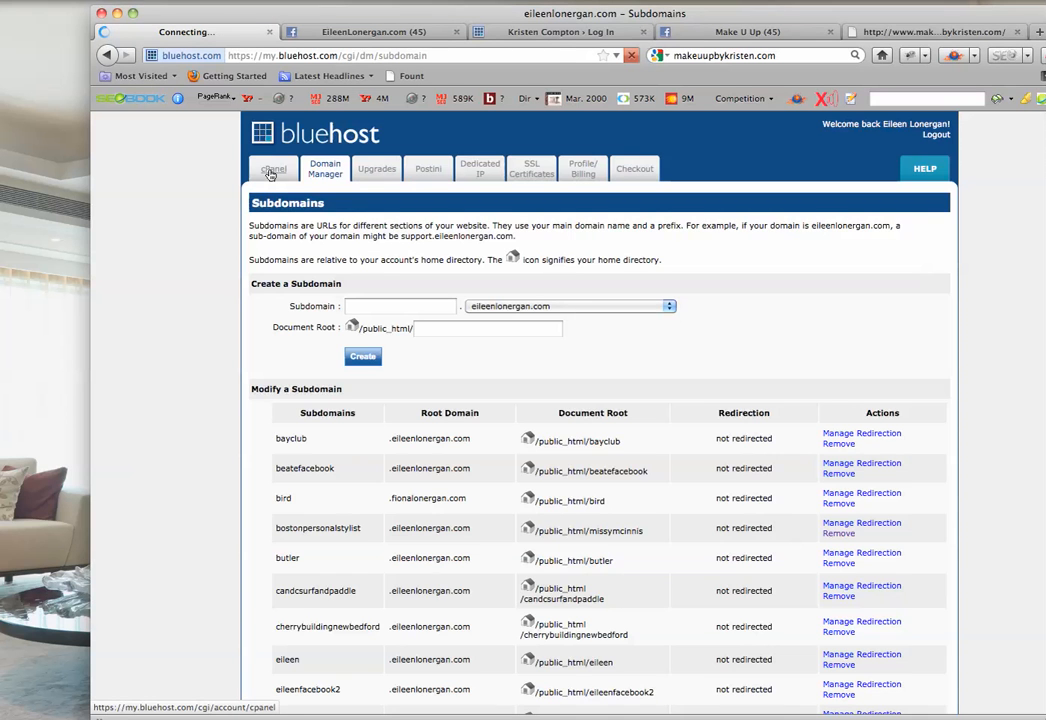
pyautogui.click(272, 168)
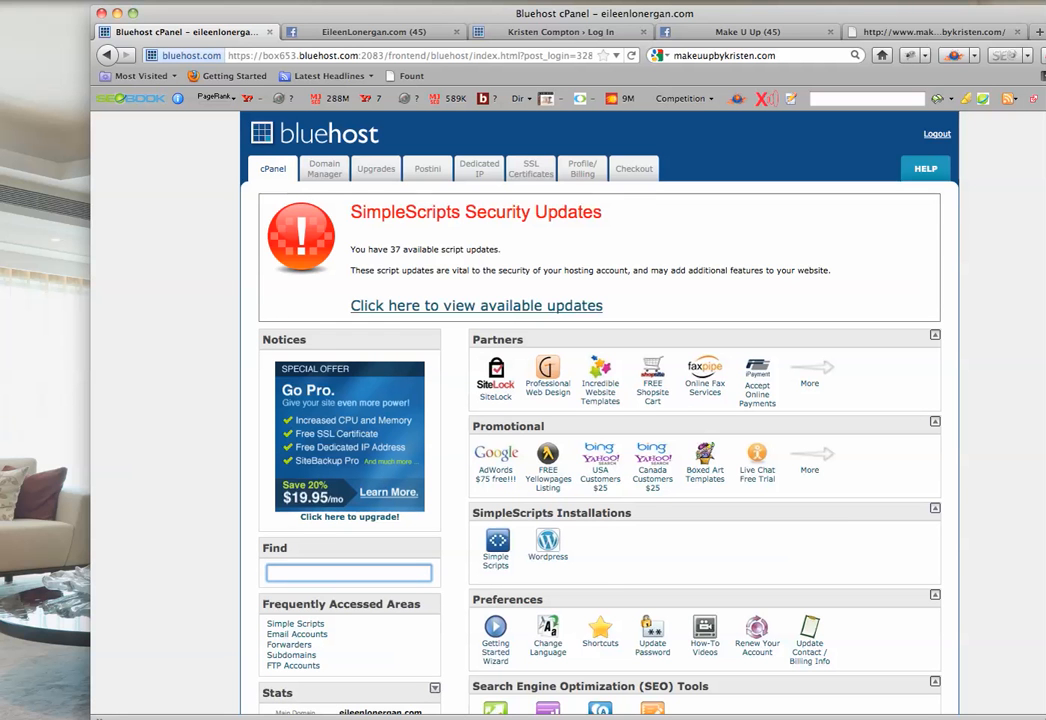
# Scroll down to the Domains section and open Subdomains.
pyautogui.scroll(-3)
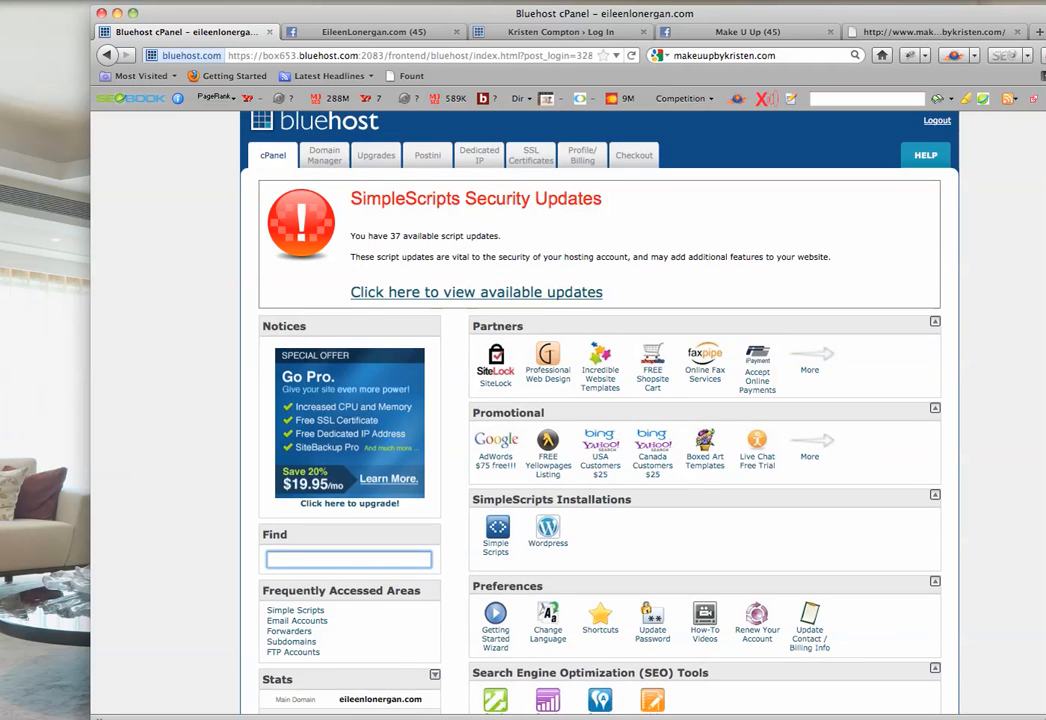
pyautogui.scroll(-3)
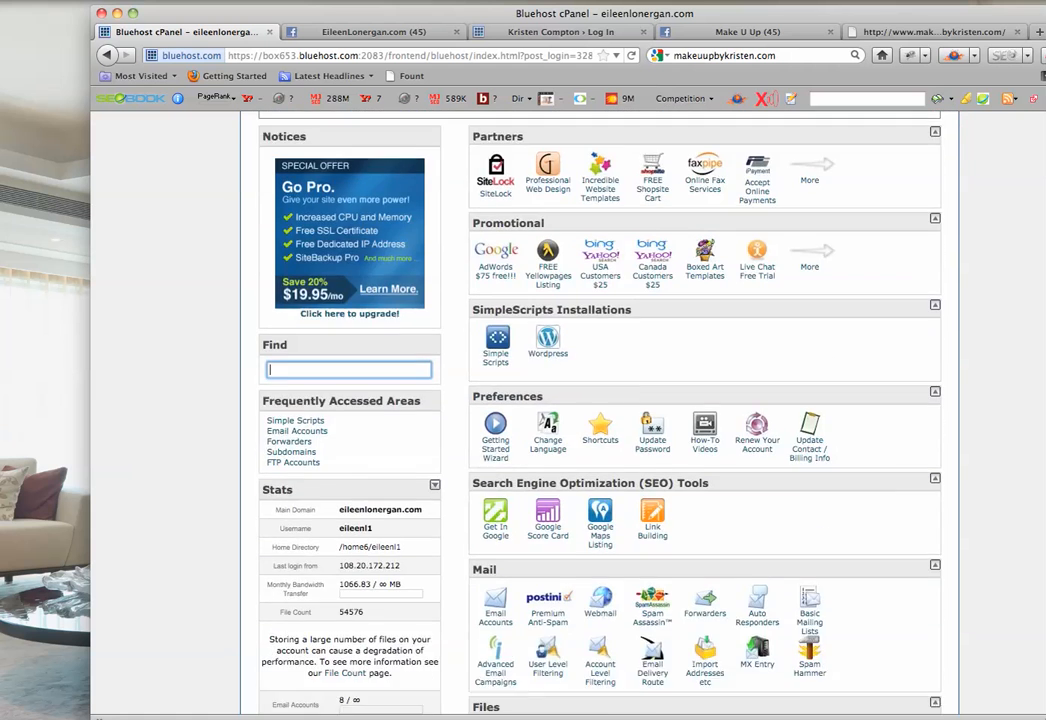
pyautogui.scroll(-3)
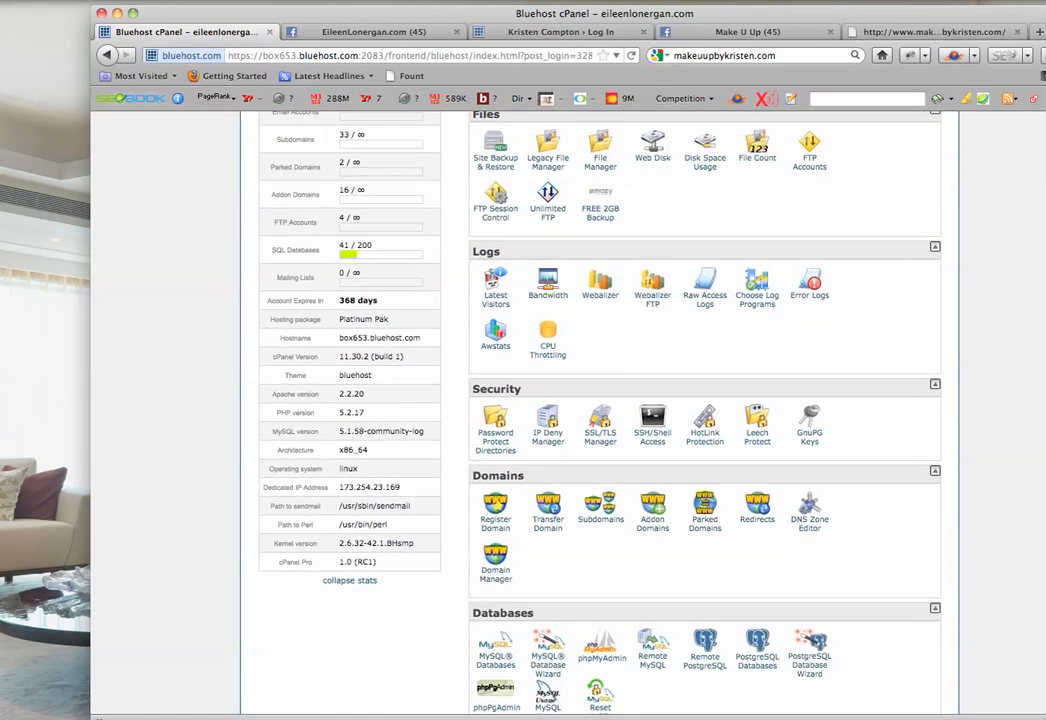
pyautogui.click(600, 488)
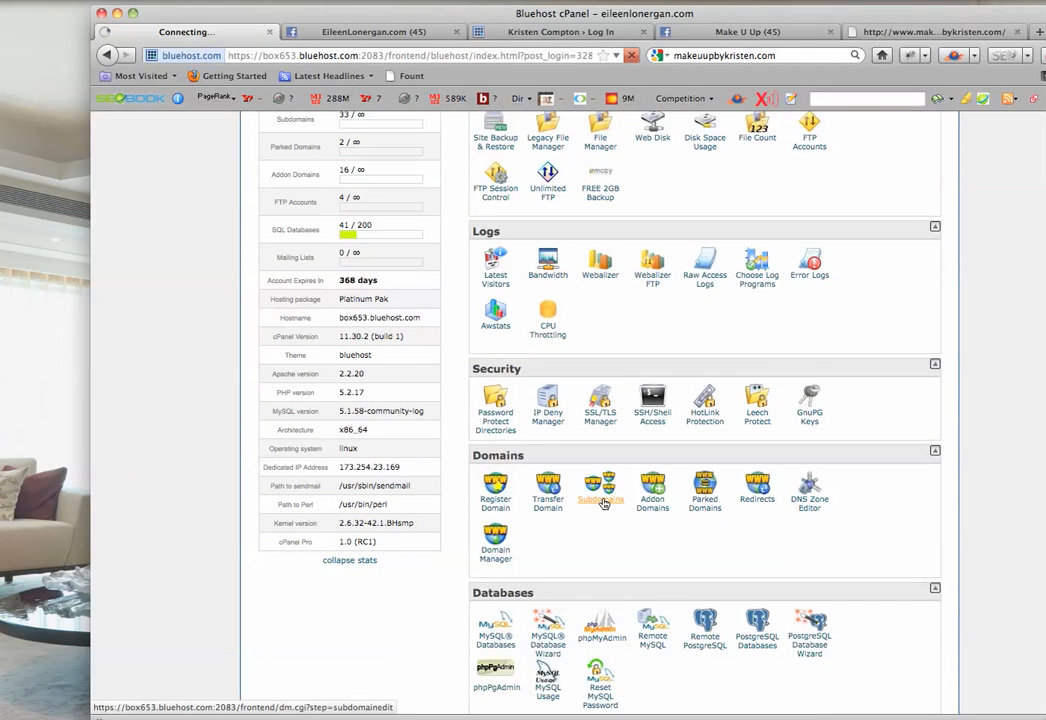
pyautogui.click(600, 485)
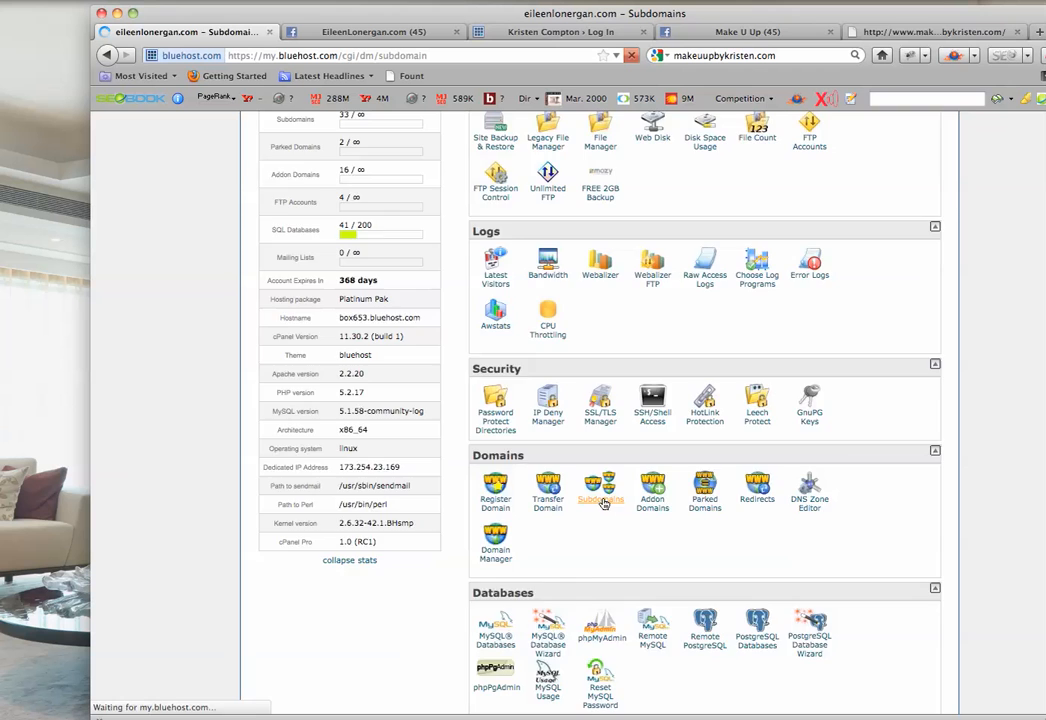
# Create the subdomain 'facebooksmallbizdemo' on eileenlonergan.com.
pyautogui.click(600, 485)
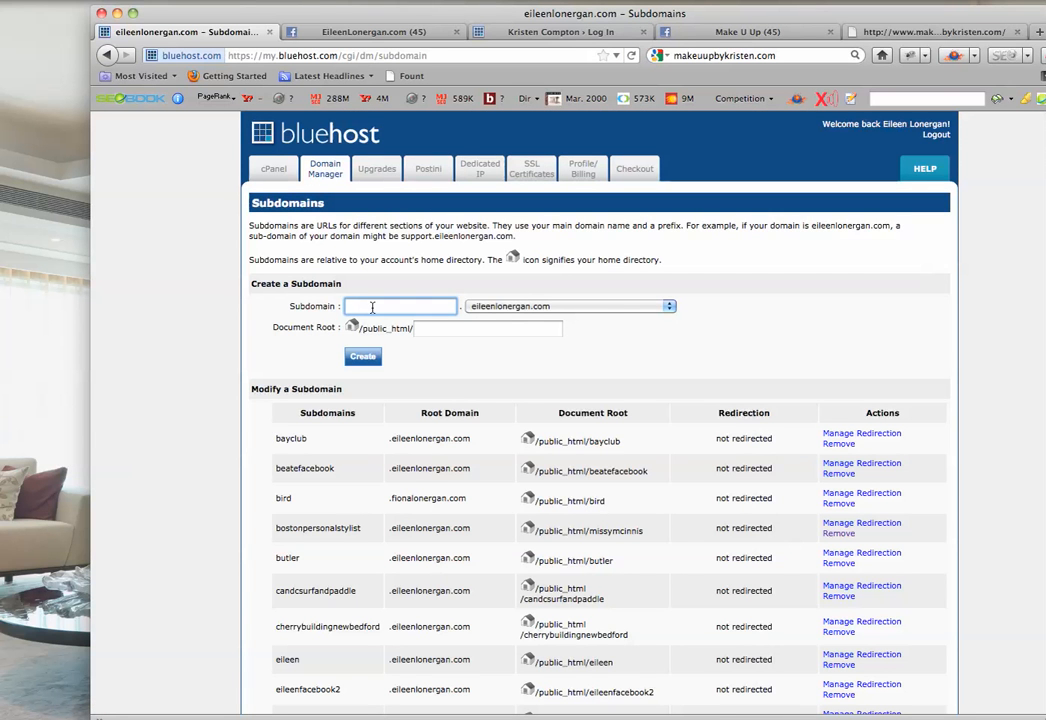
pyautogui.write('facebook')
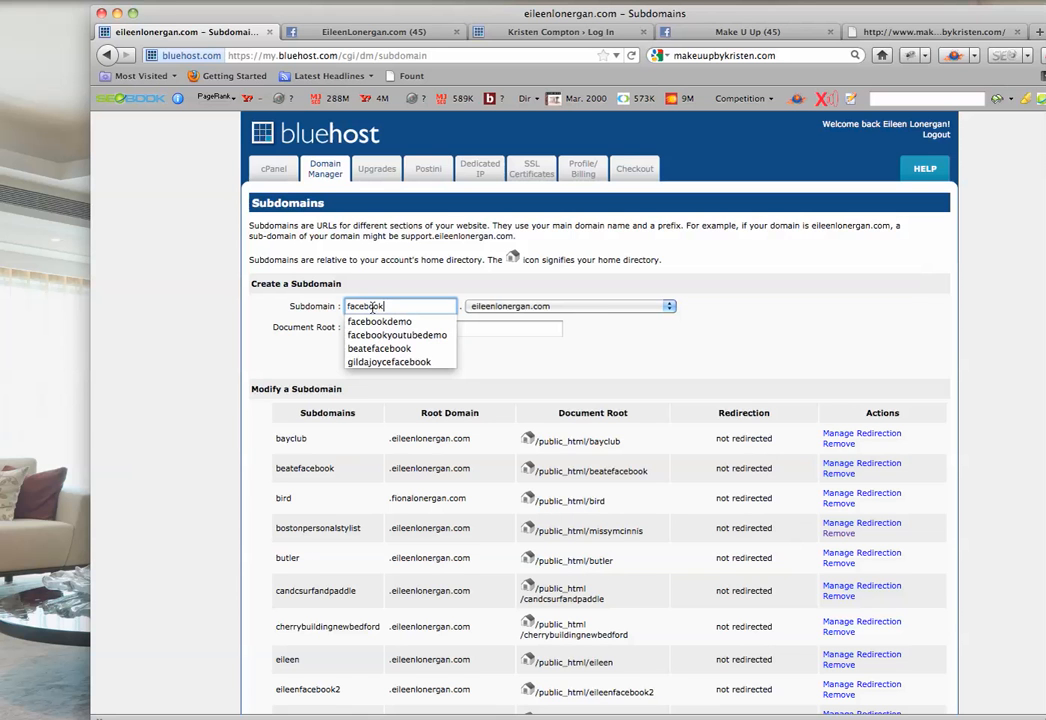
pyautogui.write('s')
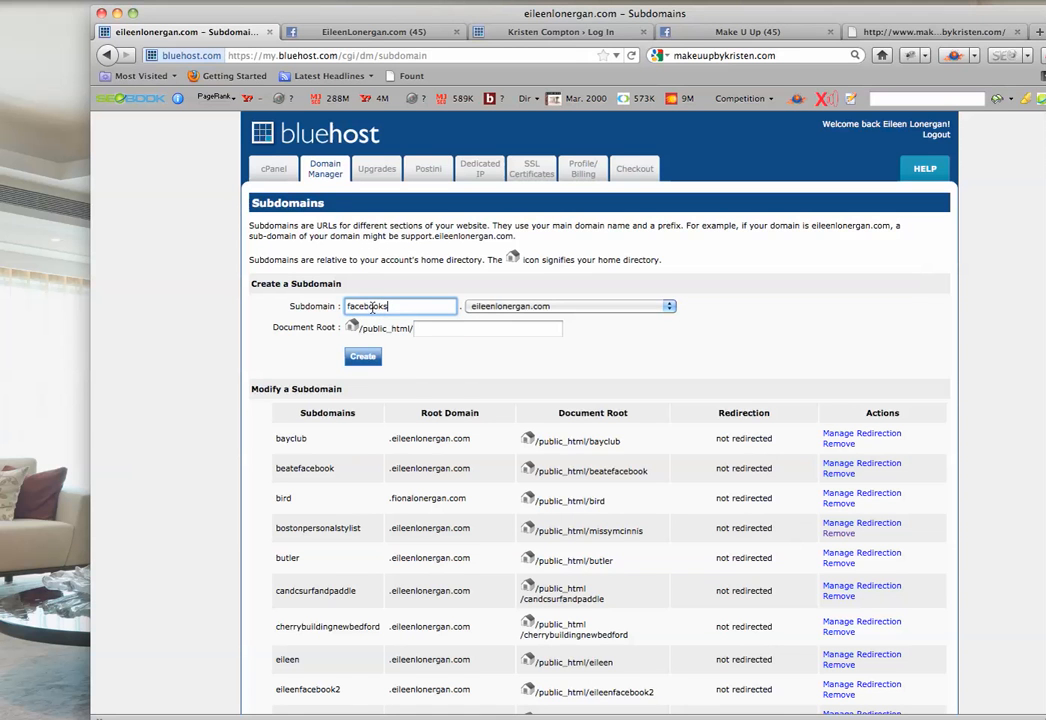
pyautogui.write('smallbizdemo')
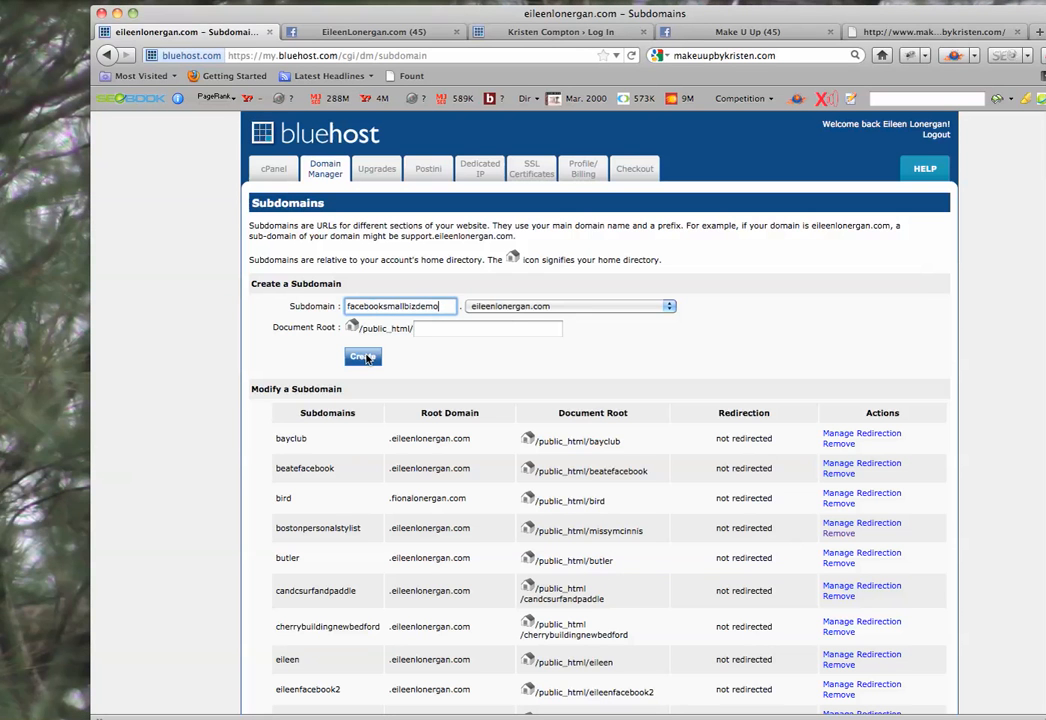
pyautogui.click(362, 356)
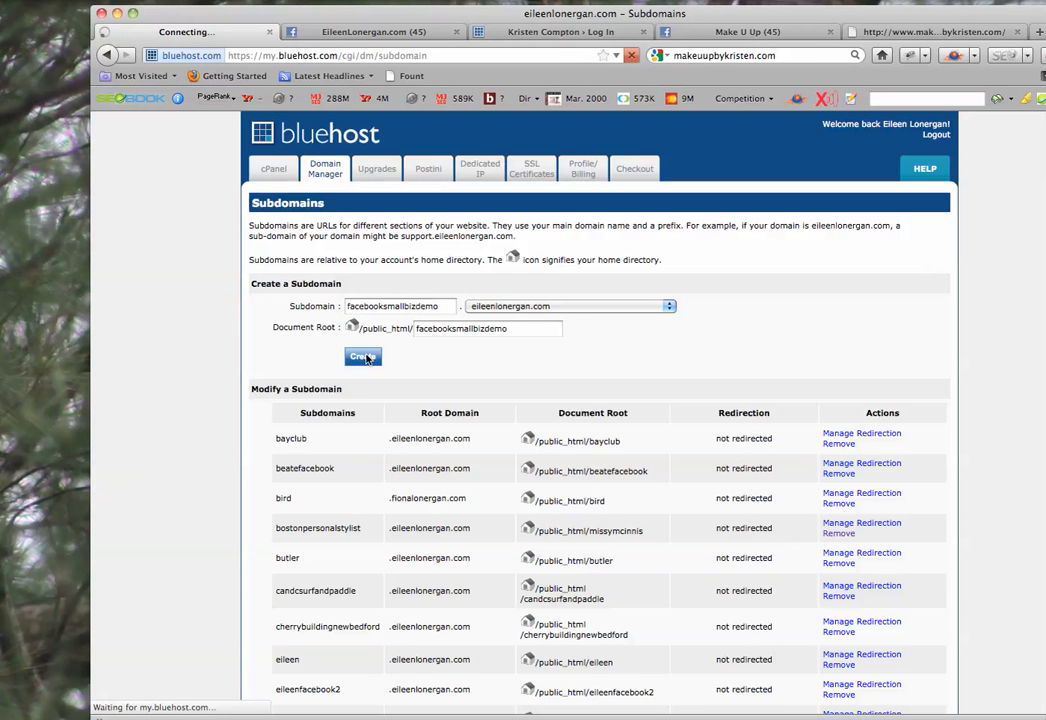
pyautogui.click(362, 356)
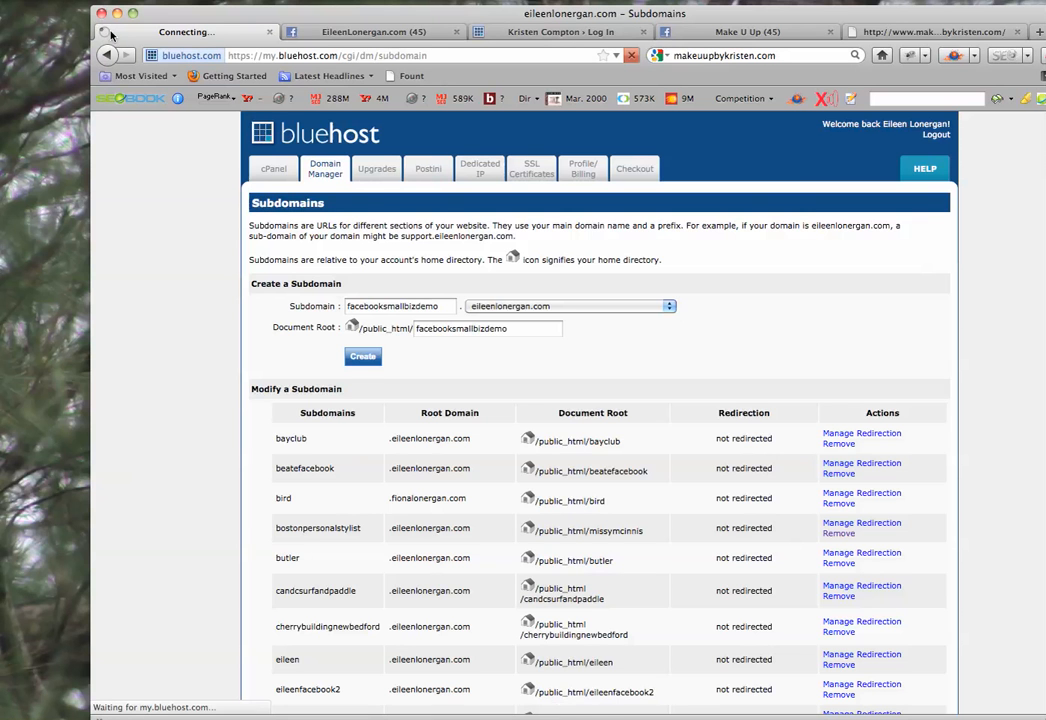
pyautogui.click(362, 356)
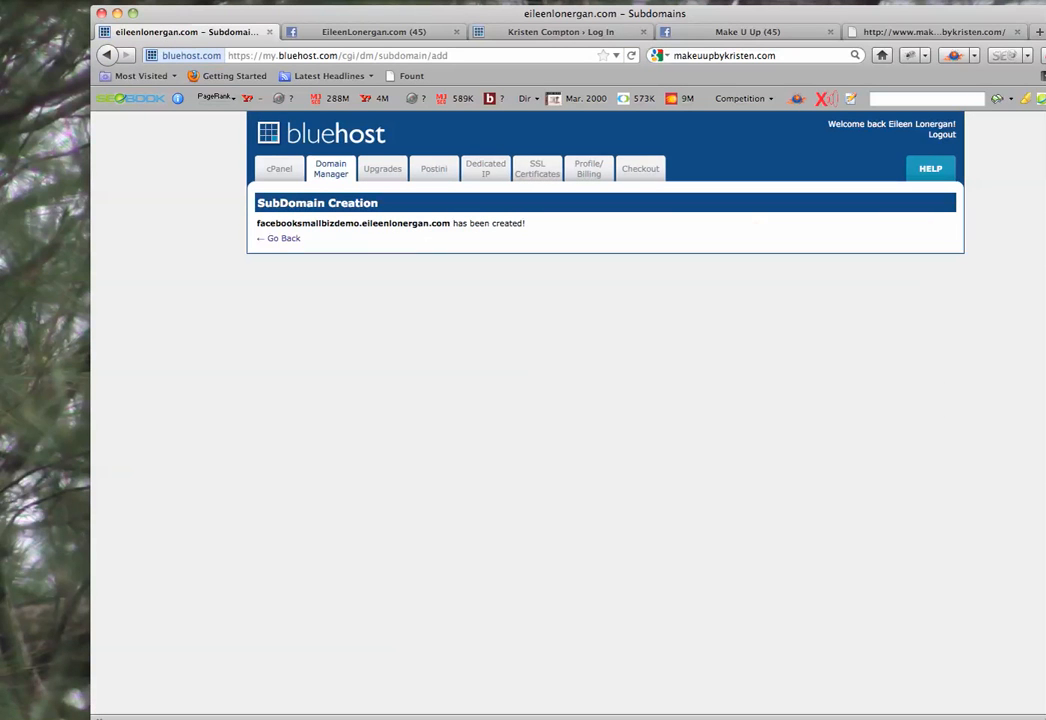
pyautogui.click(283, 238)
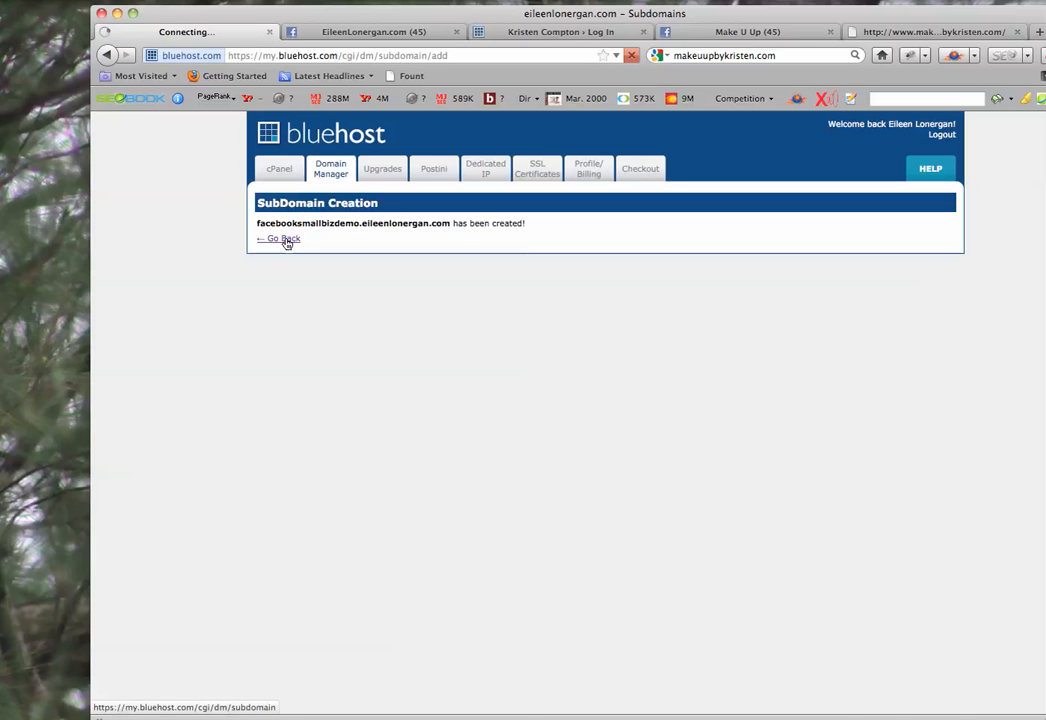
# Confirm facebooksmallbizdemo in the subdomain table, then return to the cPanel home page.
pyautogui.click(278, 238)
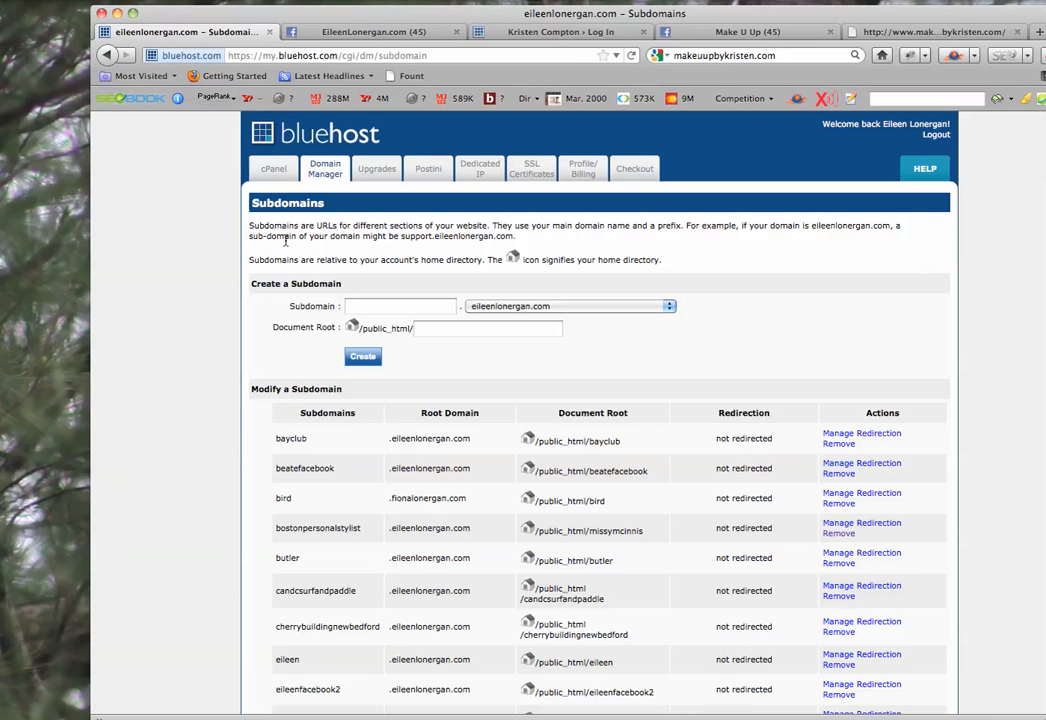
pyautogui.scroll(-3)
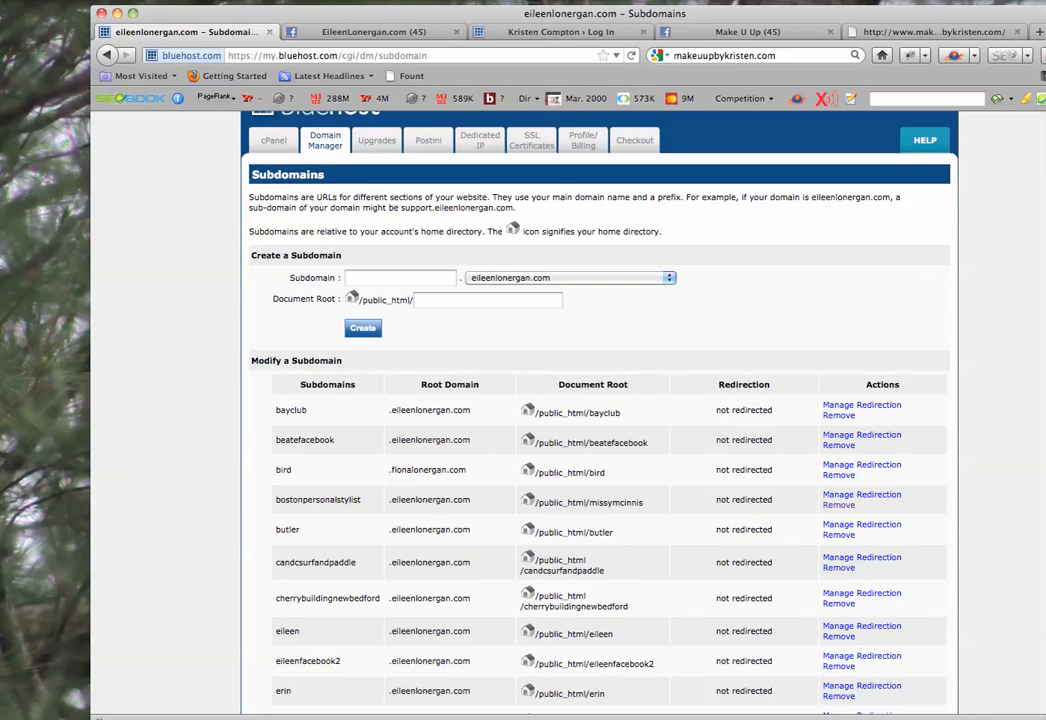
pyautogui.scroll(-3)
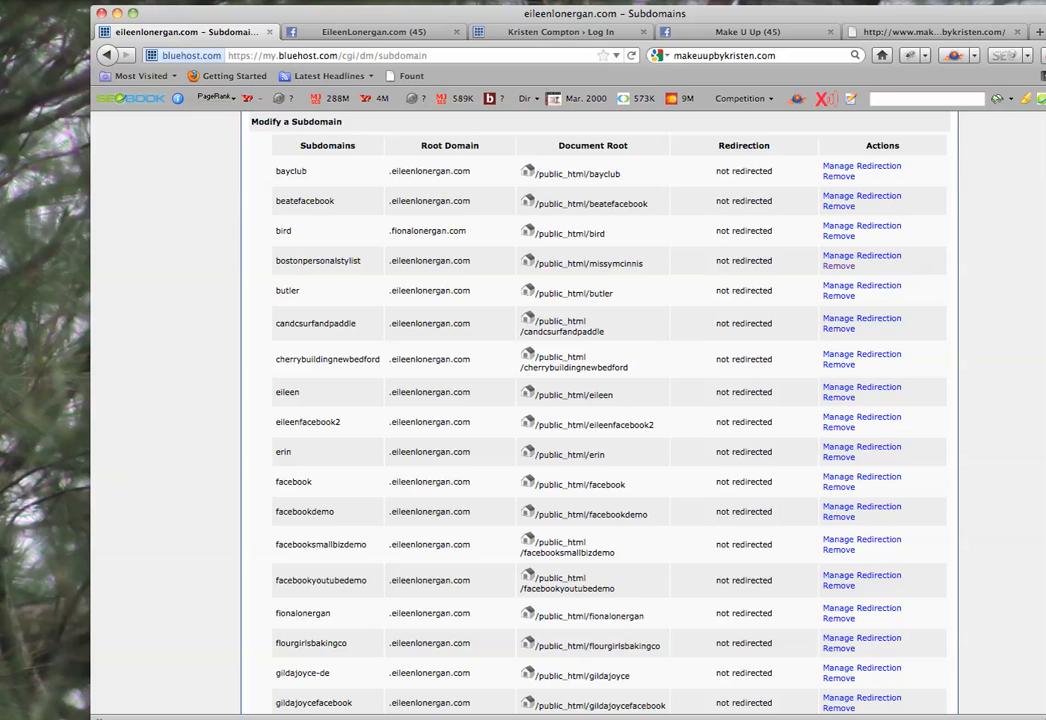
pyautogui.scroll(-3)
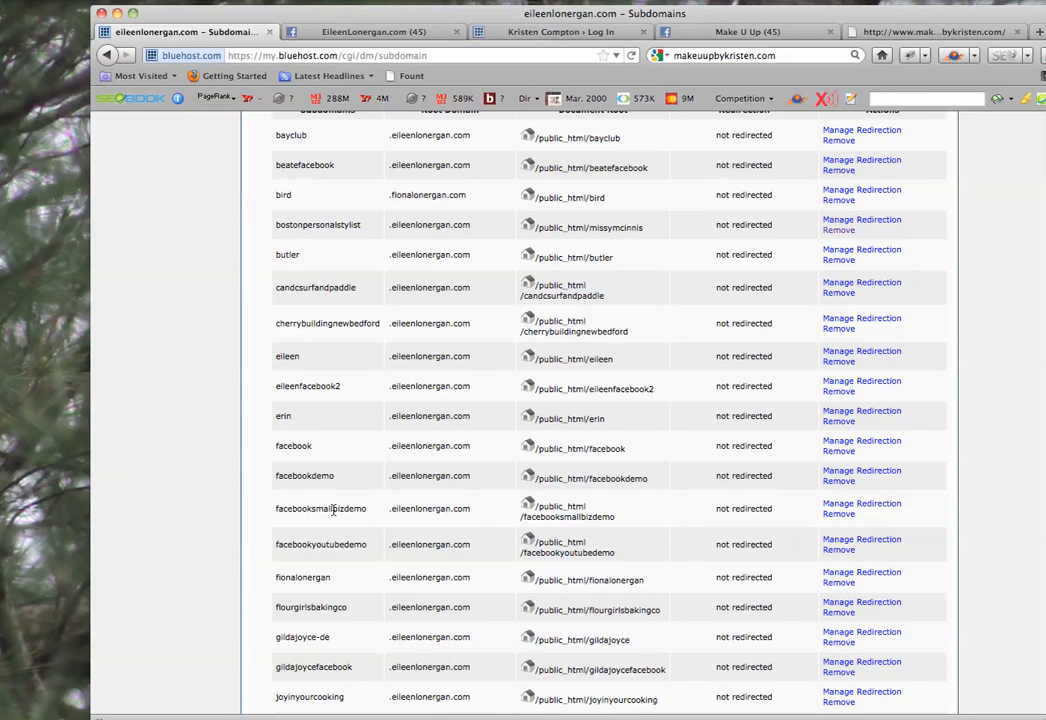
pyautogui.moveTo(325, 525)
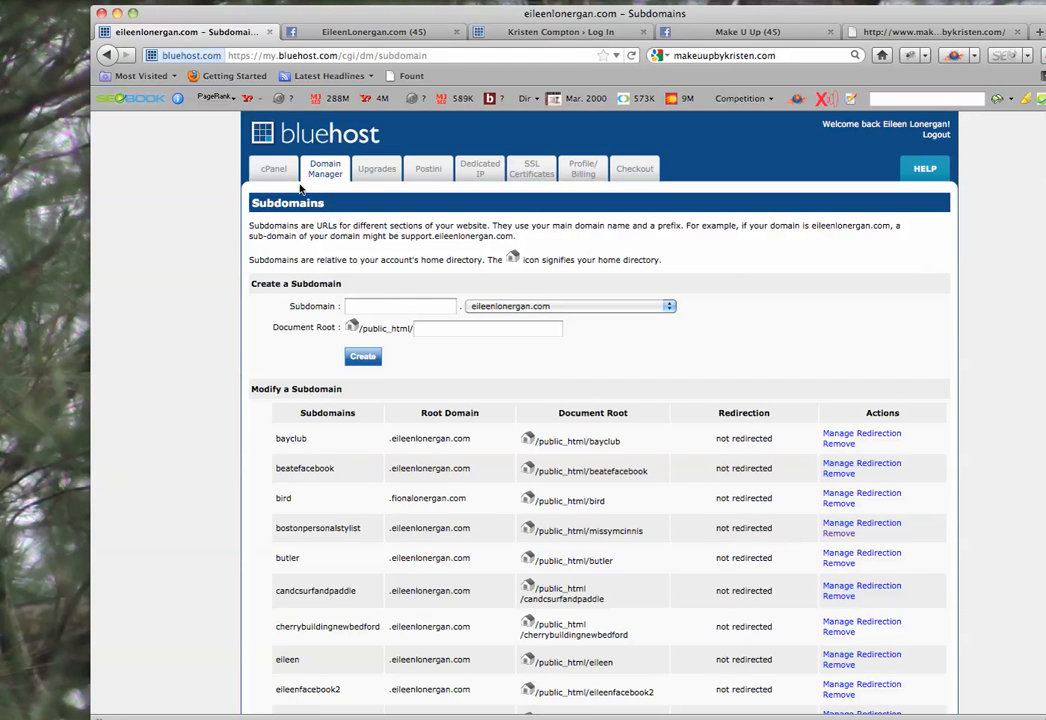
pyautogui.click(273, 168)
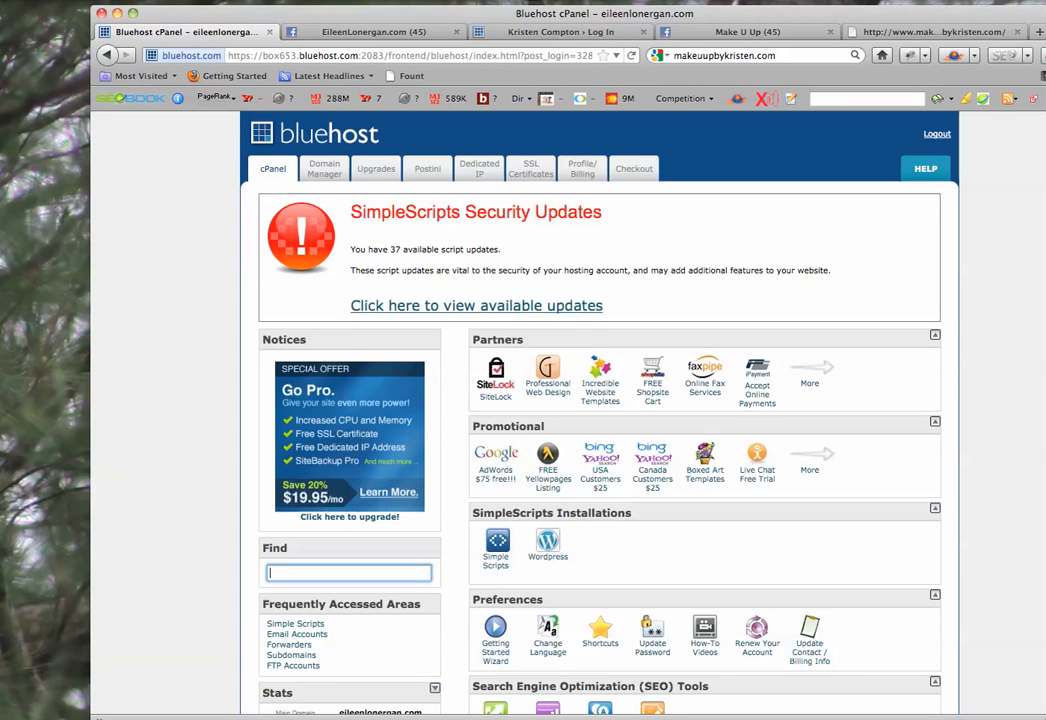
# Open the SimpleScripts WordPress installer and start a brand new WordPress install.
pyautogui.scroll(-3)
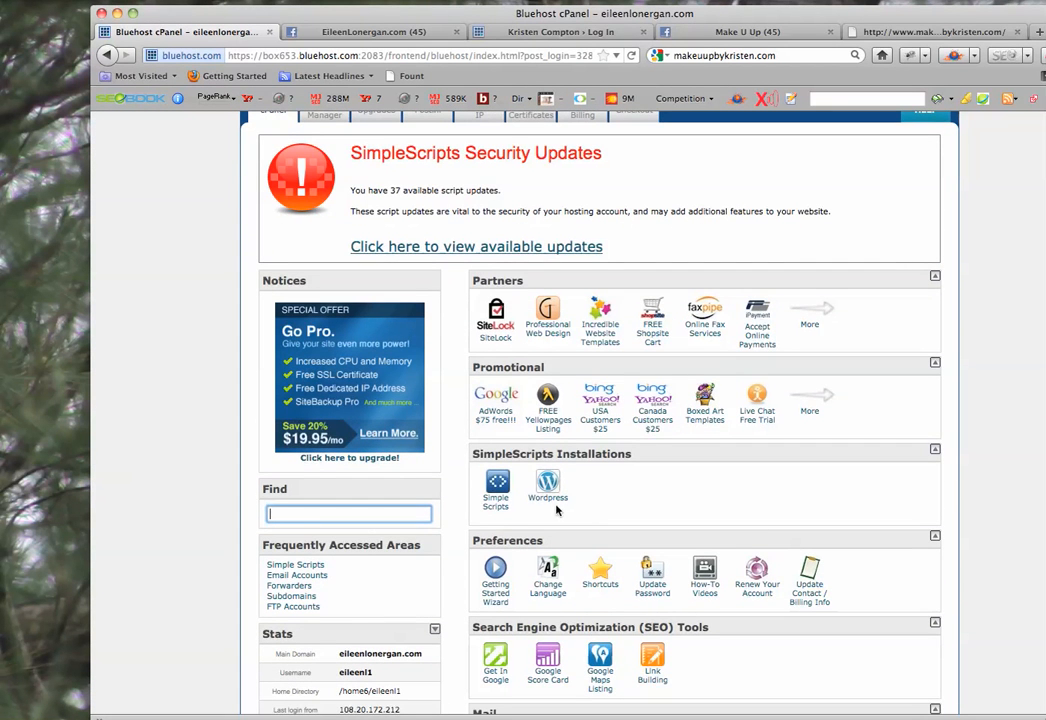
pyautogui.click(547, 484)
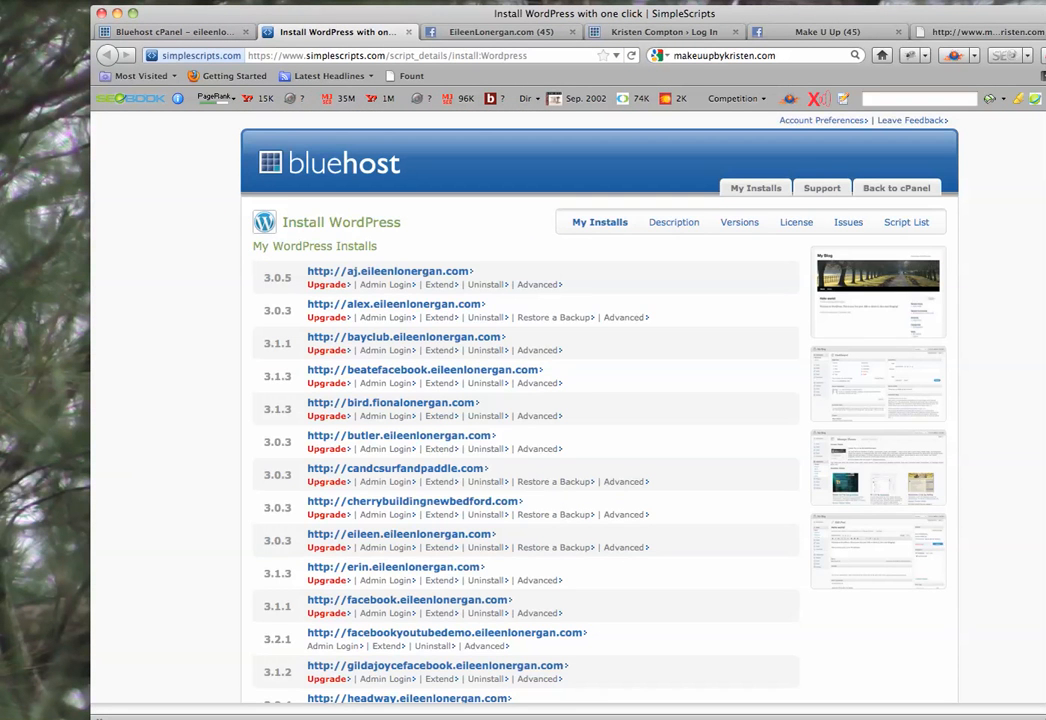
pyautogui.scroll(-3)
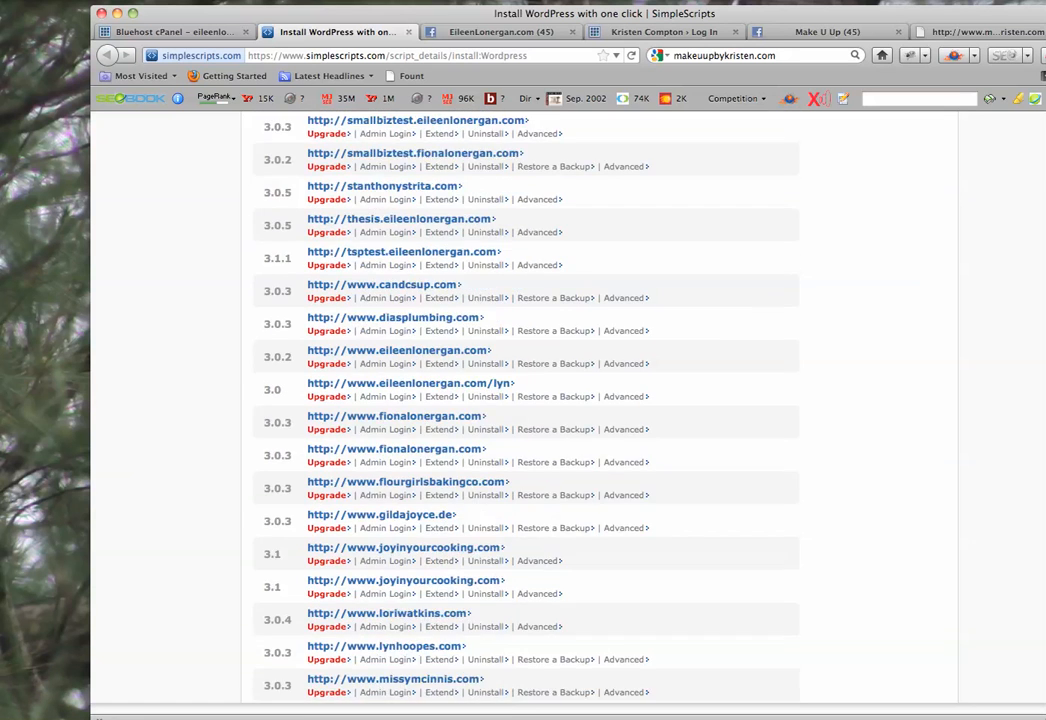
pyautogui.scroll(-3)
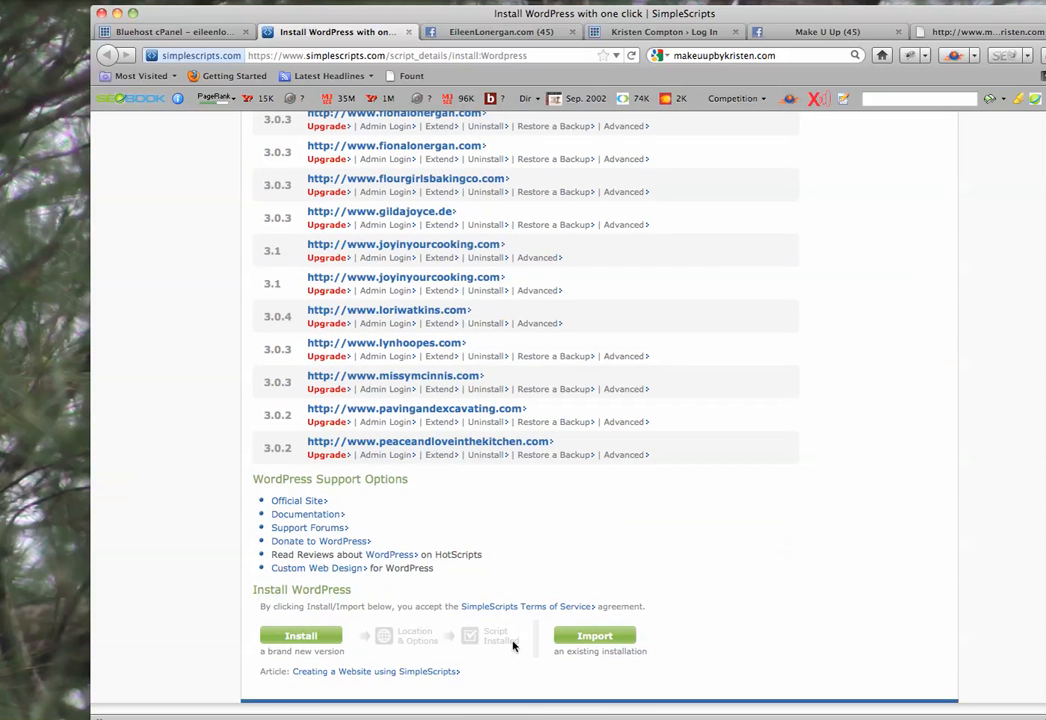
pyautogui.click(301, 635)
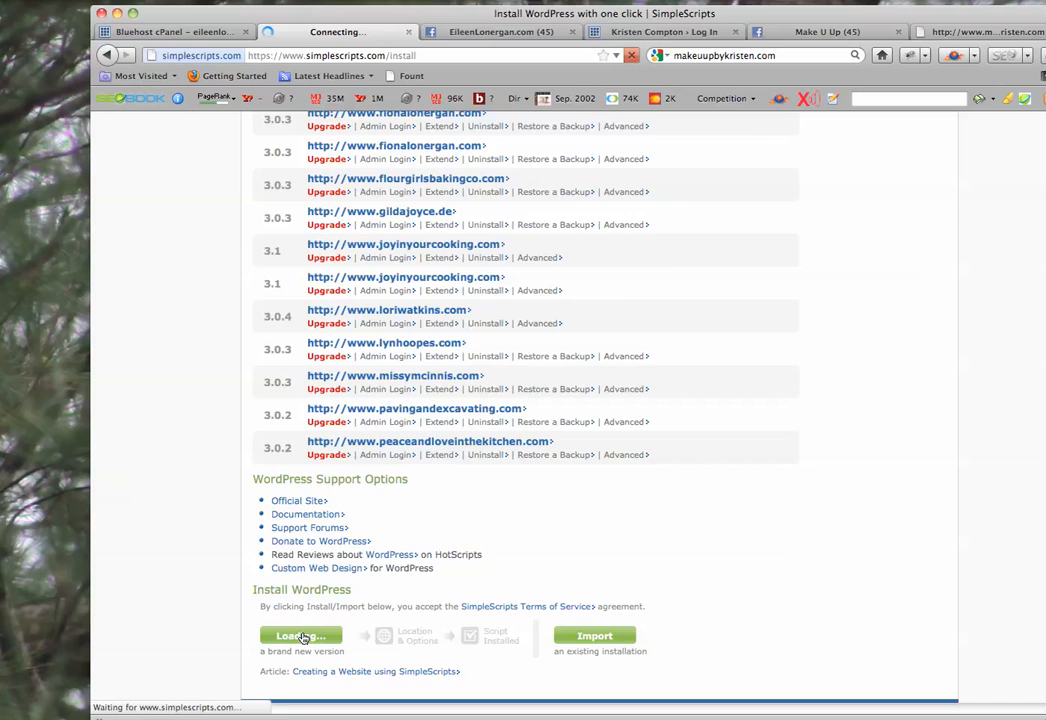
# Choose facebookyoutubedemo.eileenlonergan.com as the WordPress install location.
pyautogui.click(300, 635)
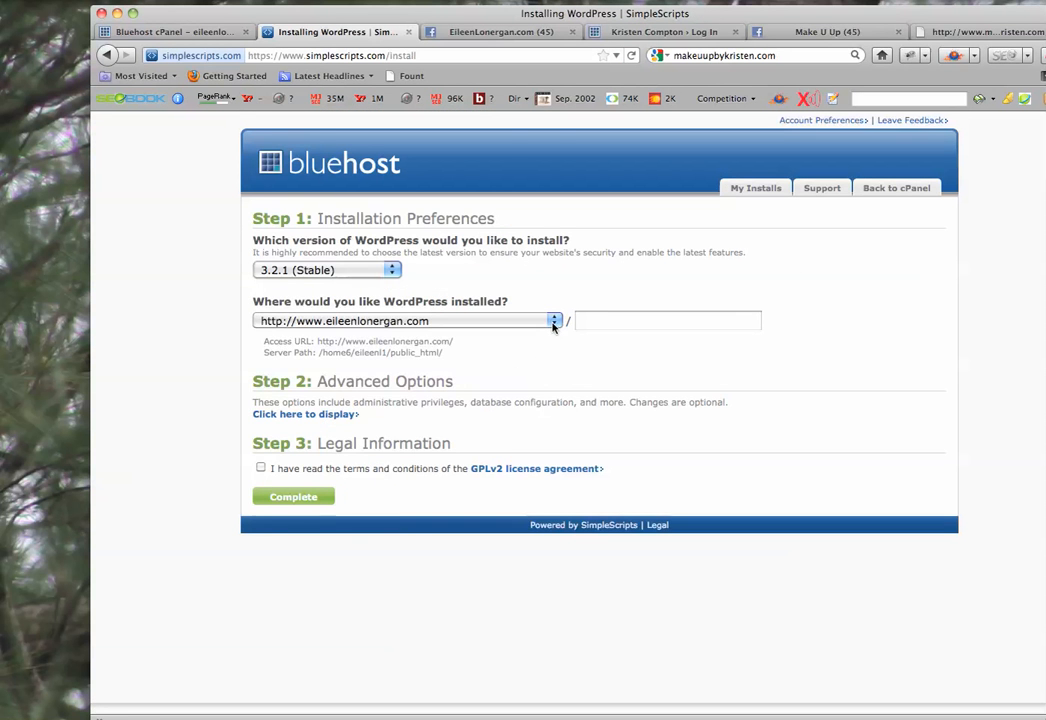
pyautogui.click(554, 320)
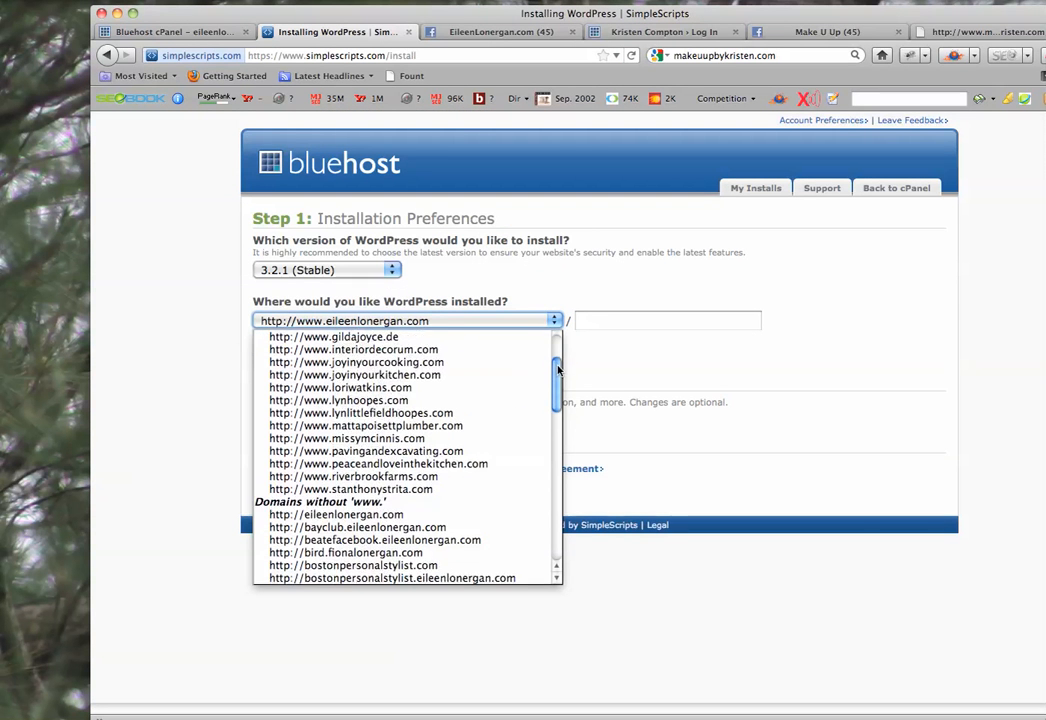
pyautogui.scroll(-3)
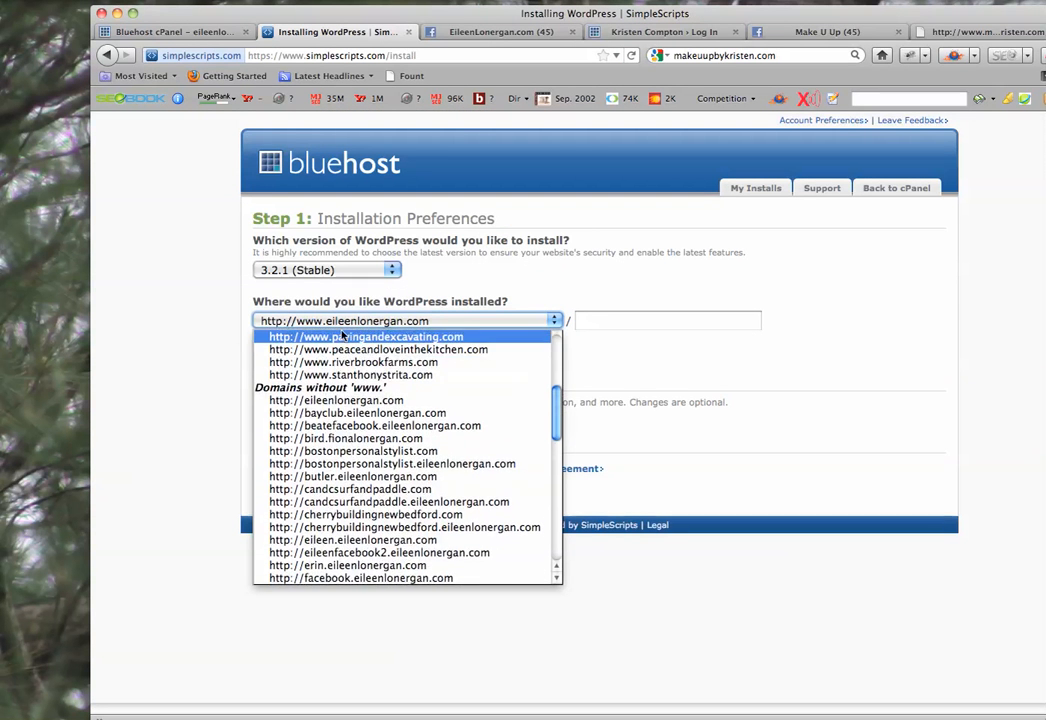
pyautogui.moveTo(497, 357)
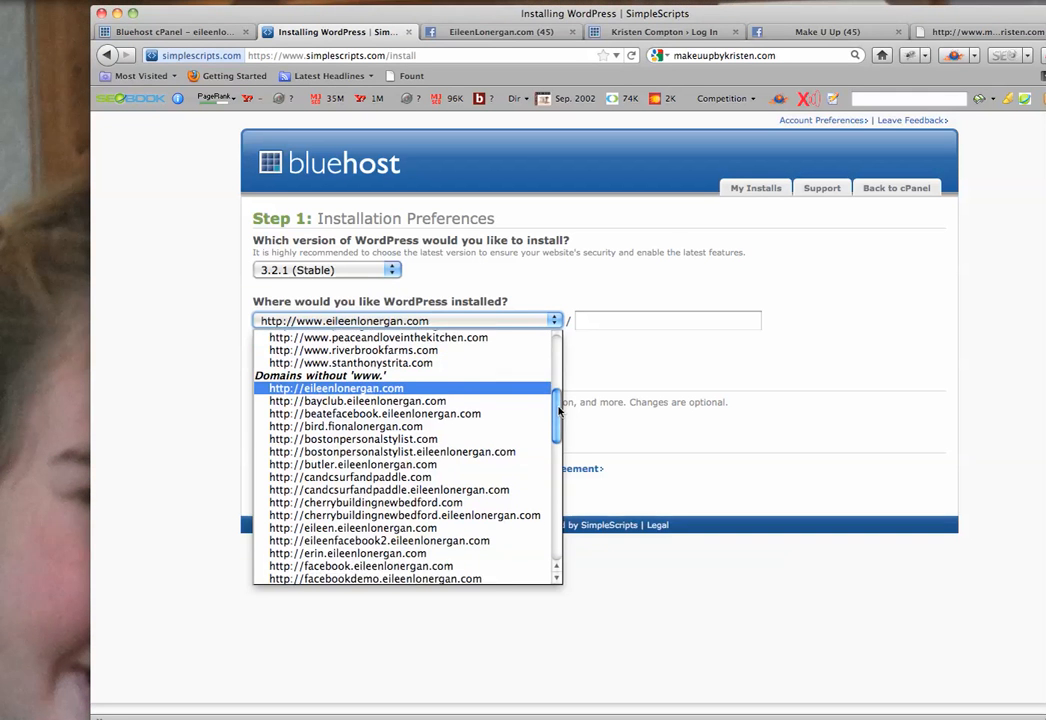
pyautogui.scroll(-3)
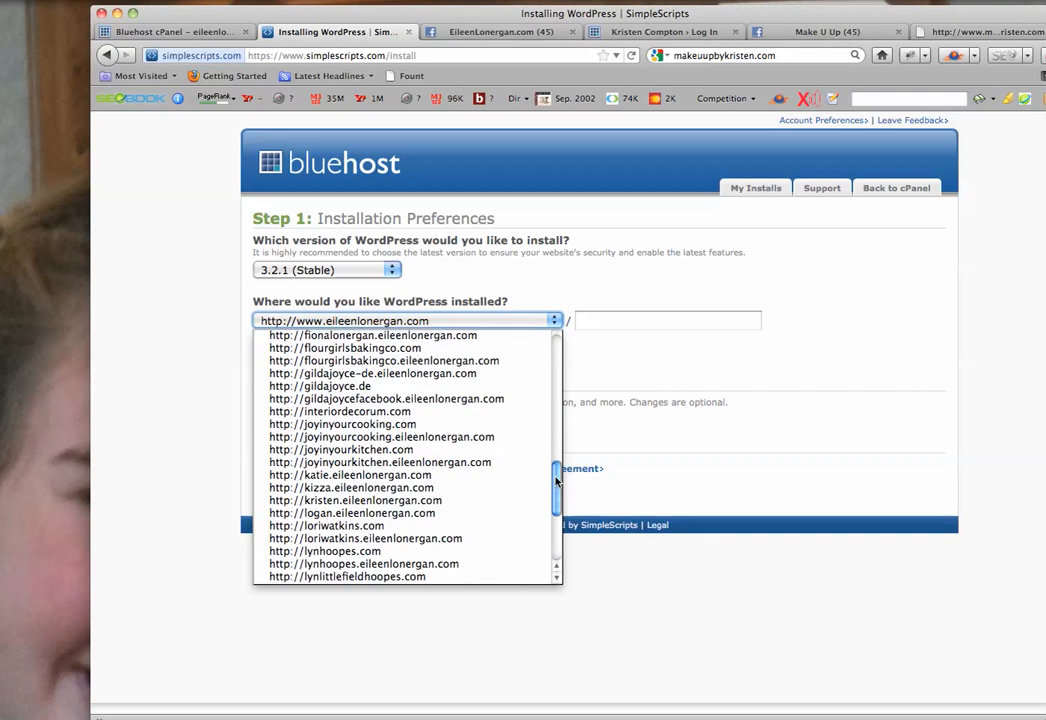
pyautogui.scroll(-3)
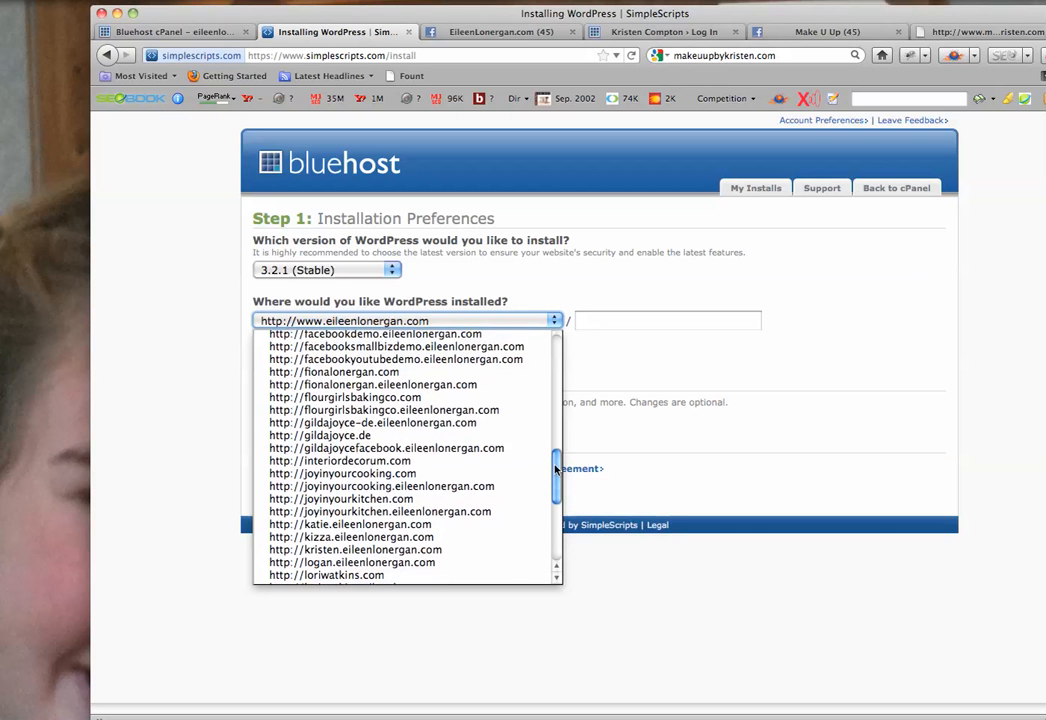
pyautogui.moveTo(400, 359)
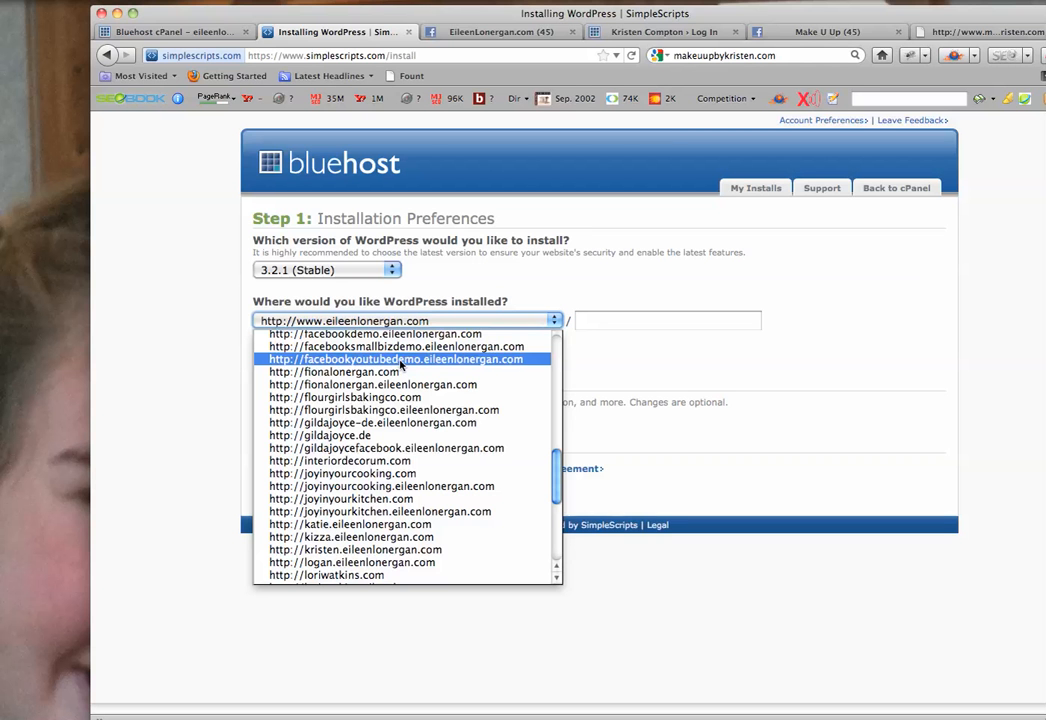
pyautogui.click(400, 358)
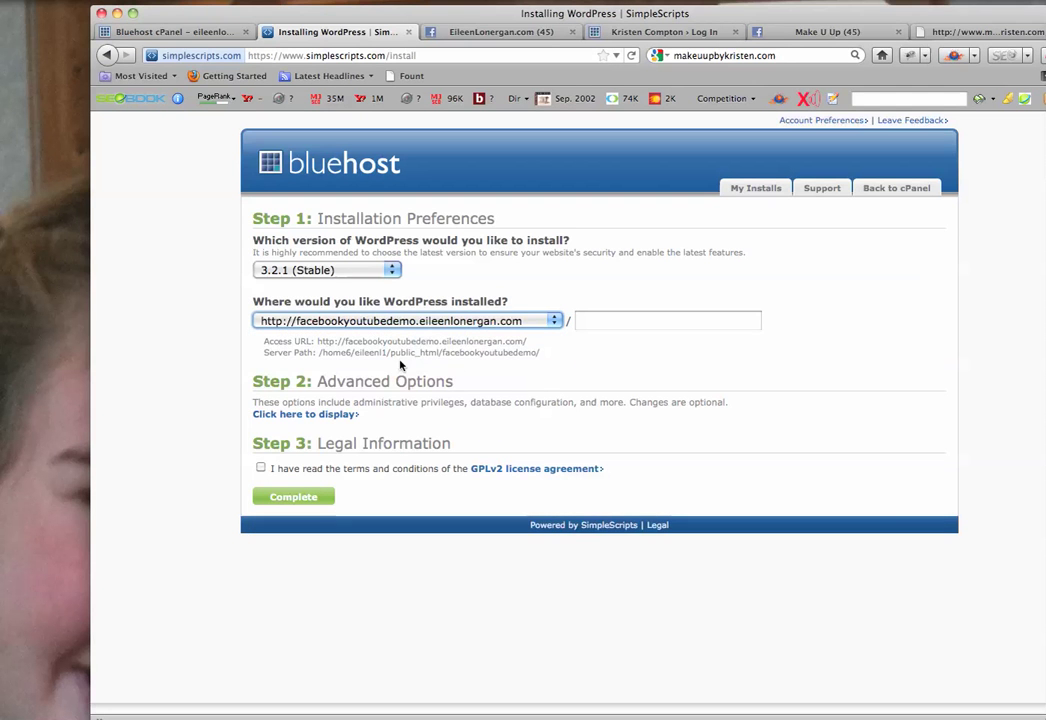
# Set the administrator username to 'eileen', enter a password, and submit the installation.
pyautogui.click(305, 414)
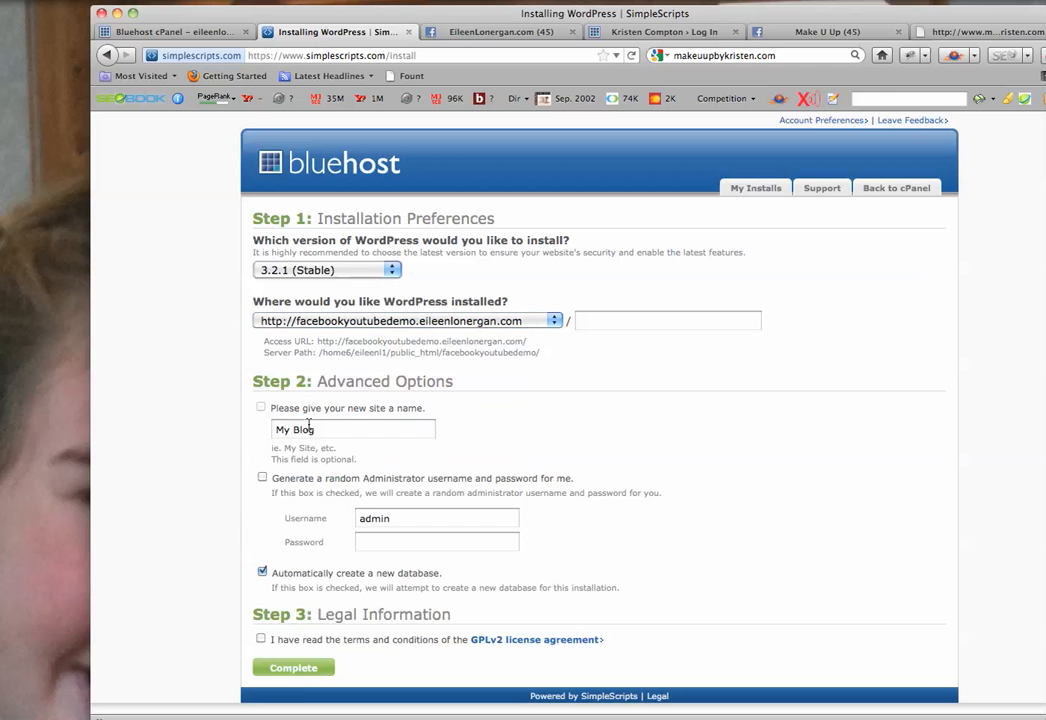
pyautogui.write('demo')
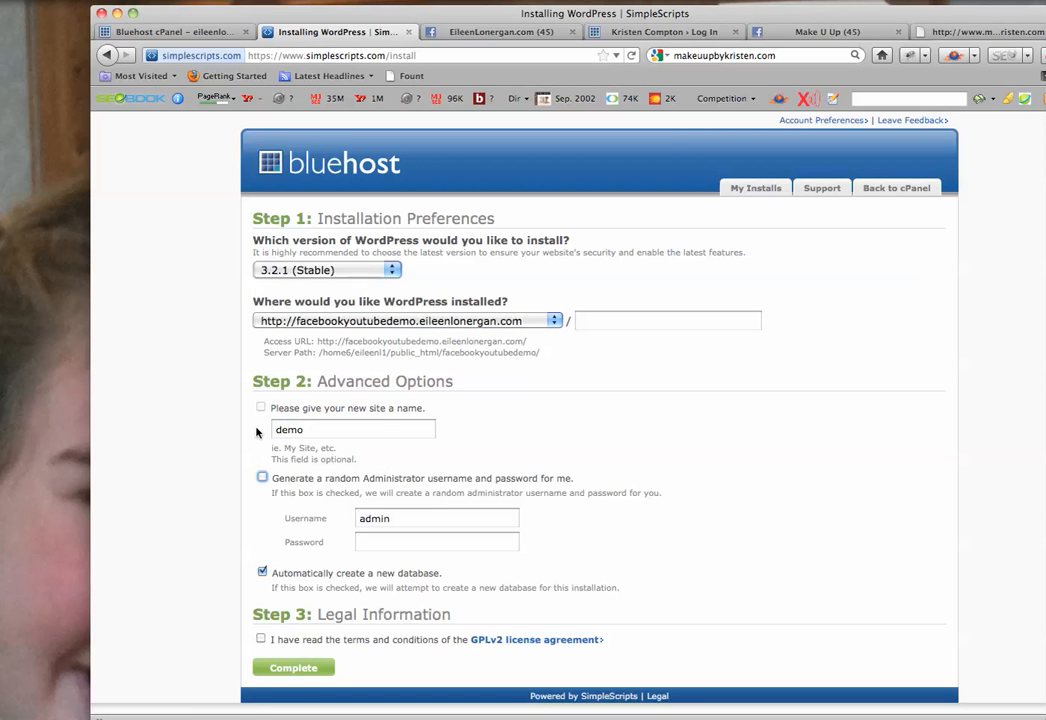
pyautogui.click(258, 478)
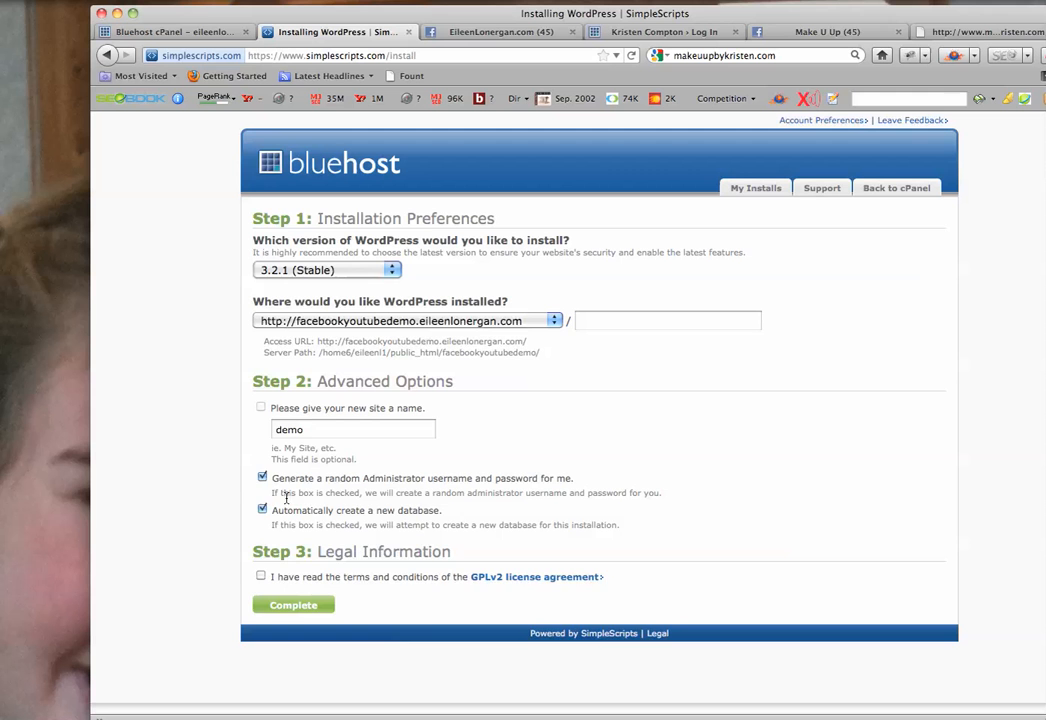
pyautogui.click(257, 480)
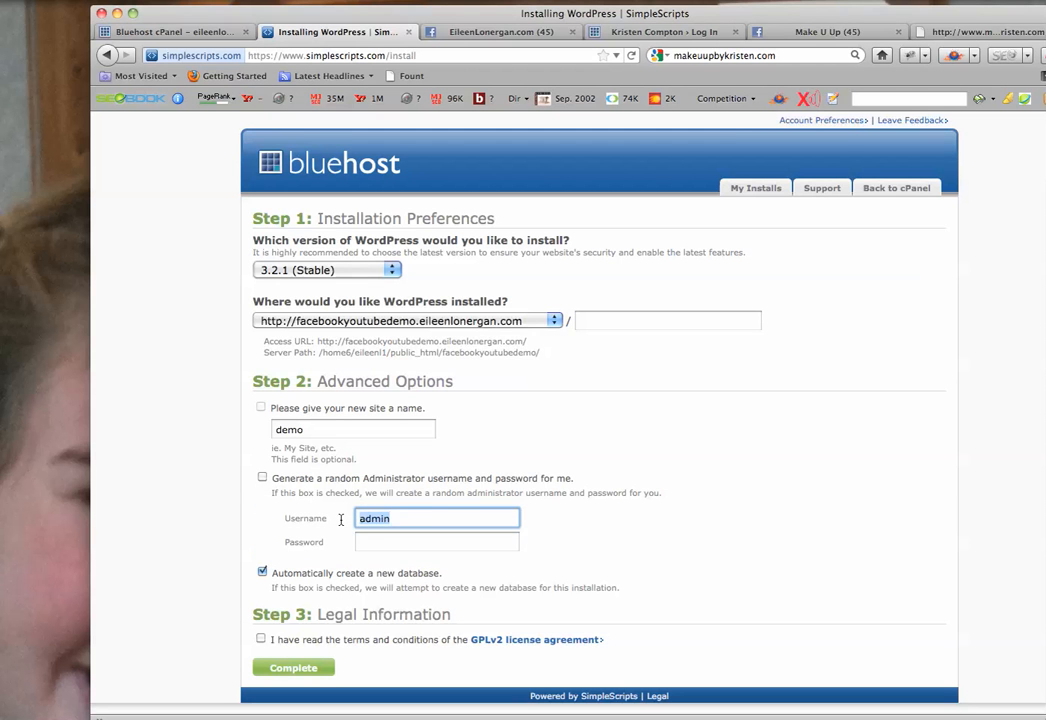
pyautogui.write('eileen')
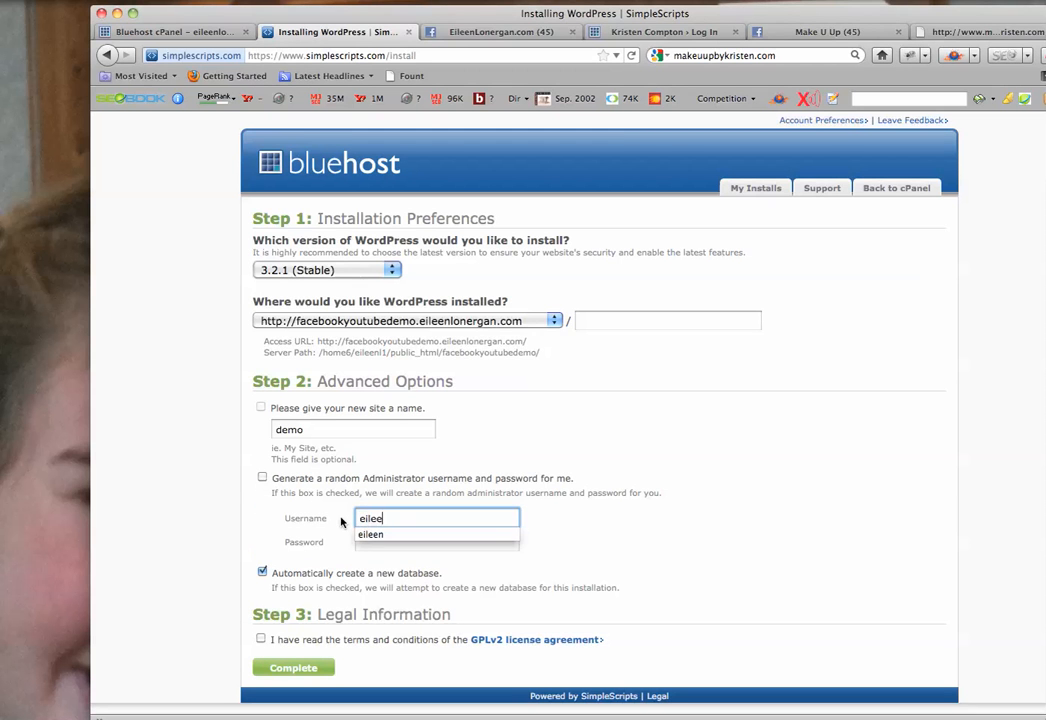
pyautogui.click(436, 542)
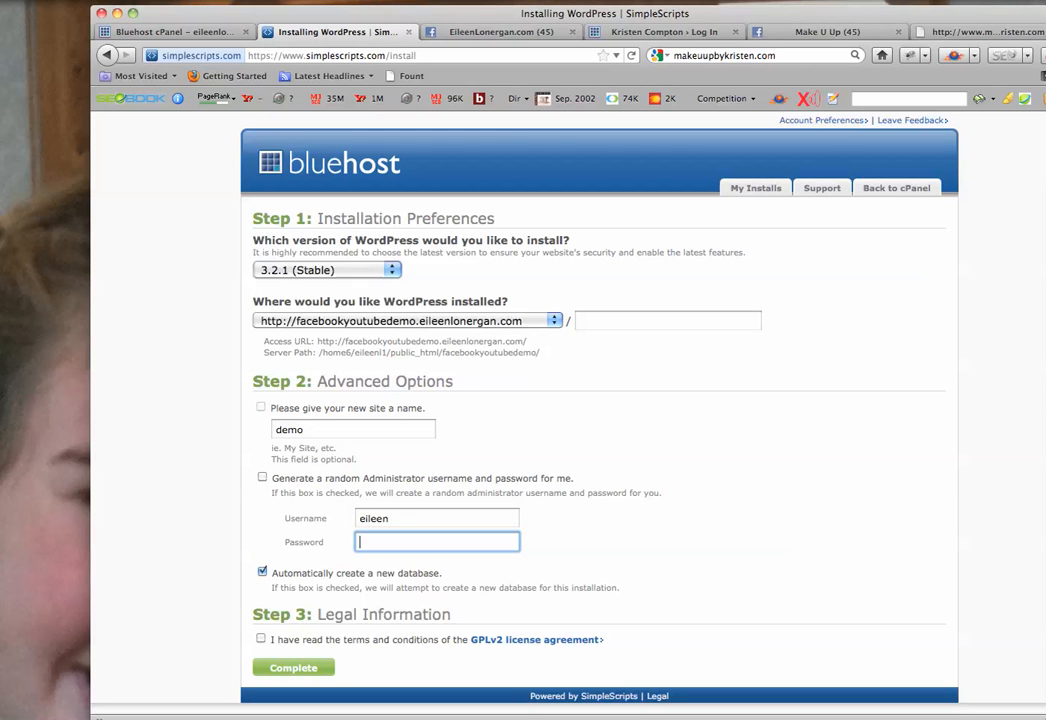
pyautogui.click(291, 667)
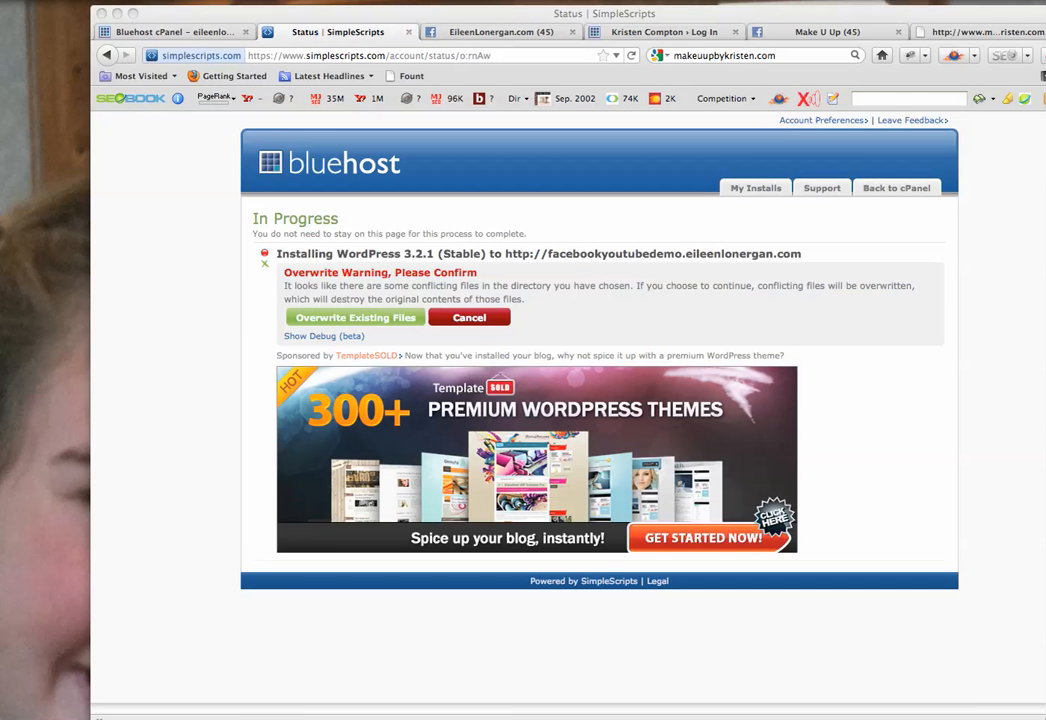
pyautogui.moveTo(654, 223)
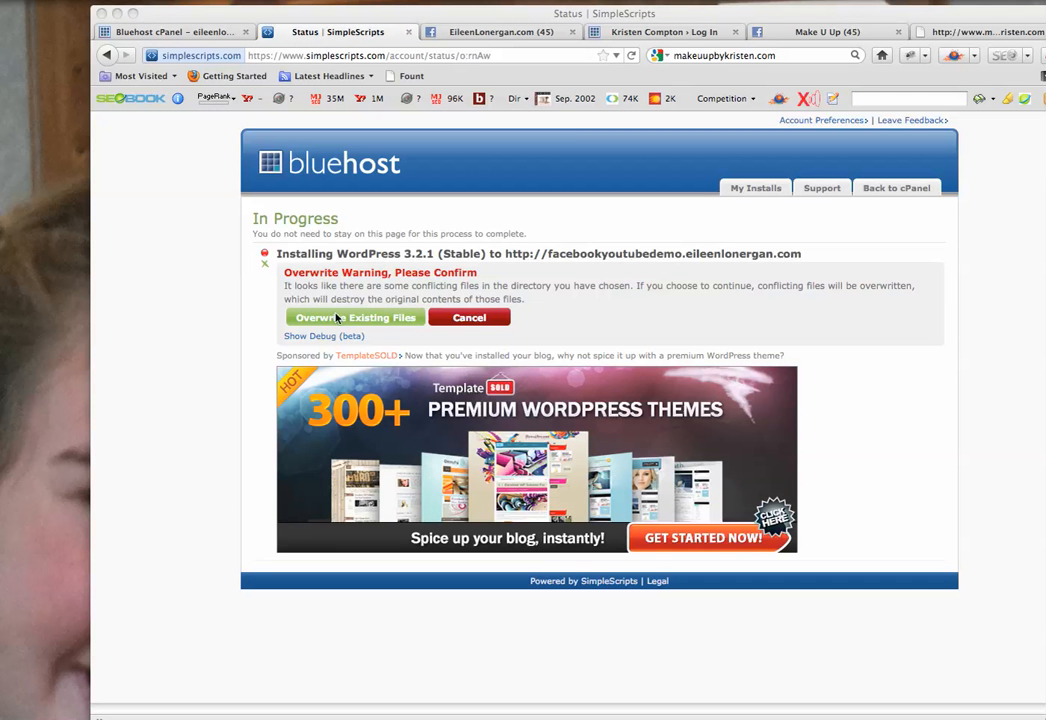
pyautogui.moveTo(324, 299)
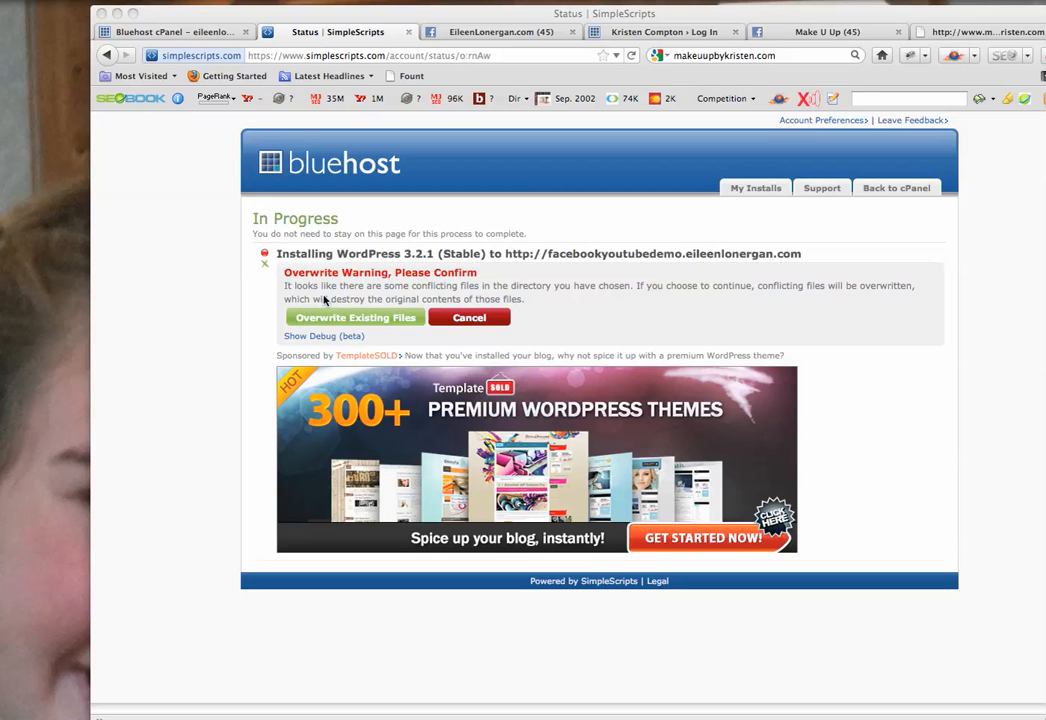
pyautogui.moveTo(404, 282)
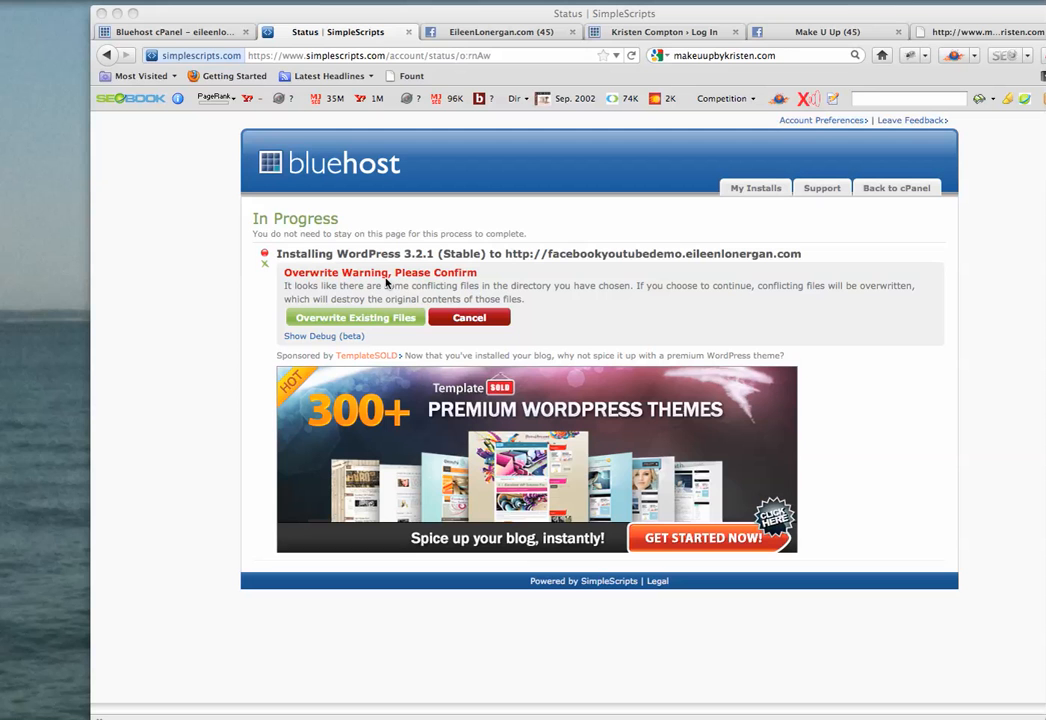
pyautogui.moveTo(386, 290)
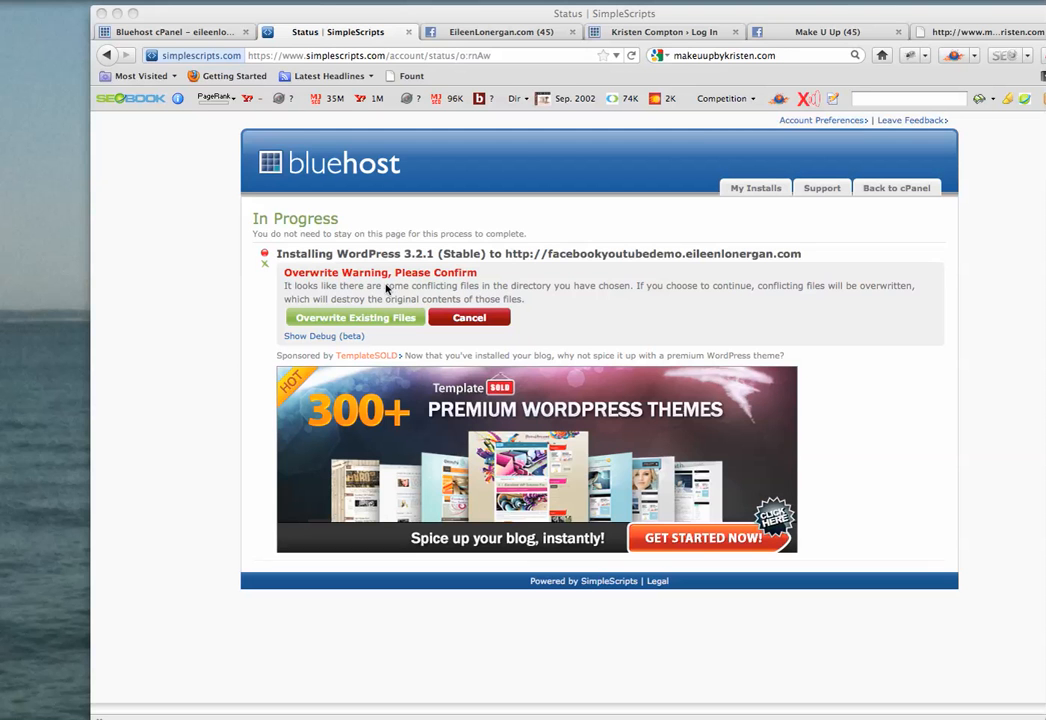
pyautogui.moveTo(588, 262)
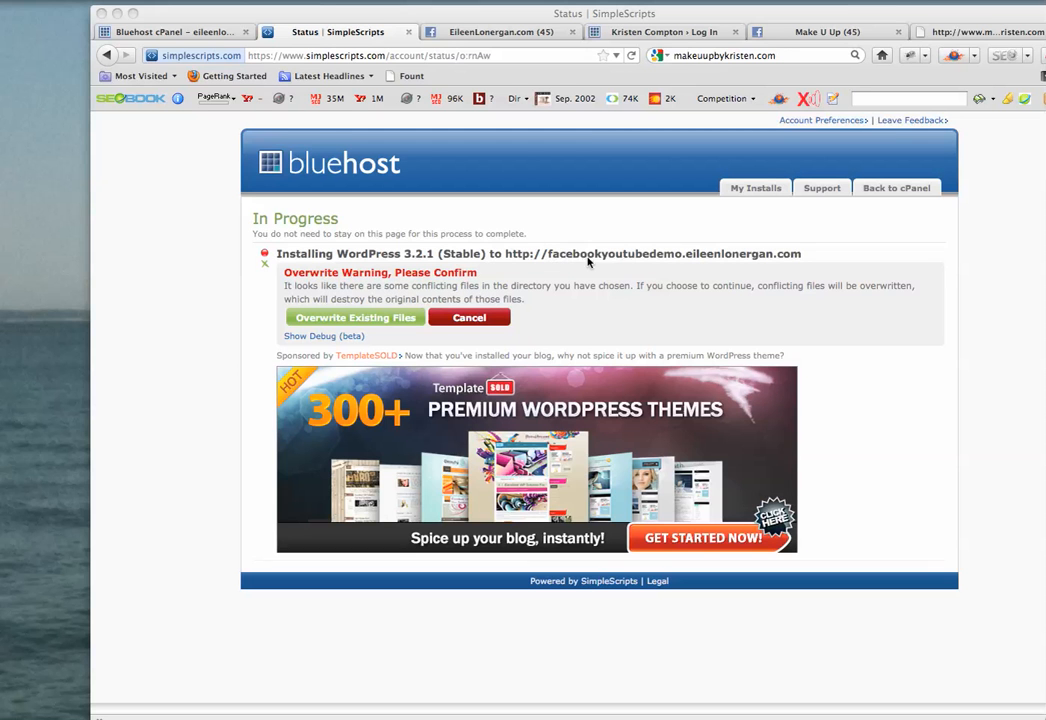
pyautogui.moveTo(685, 260)
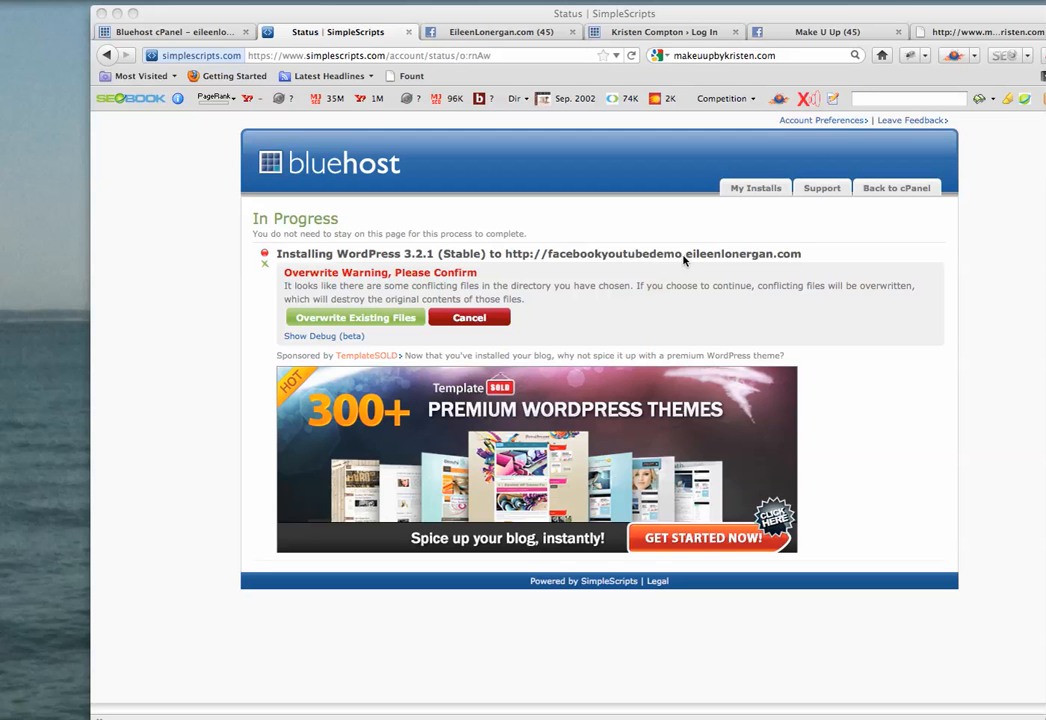
pyautogui.moveTo(355, 317)
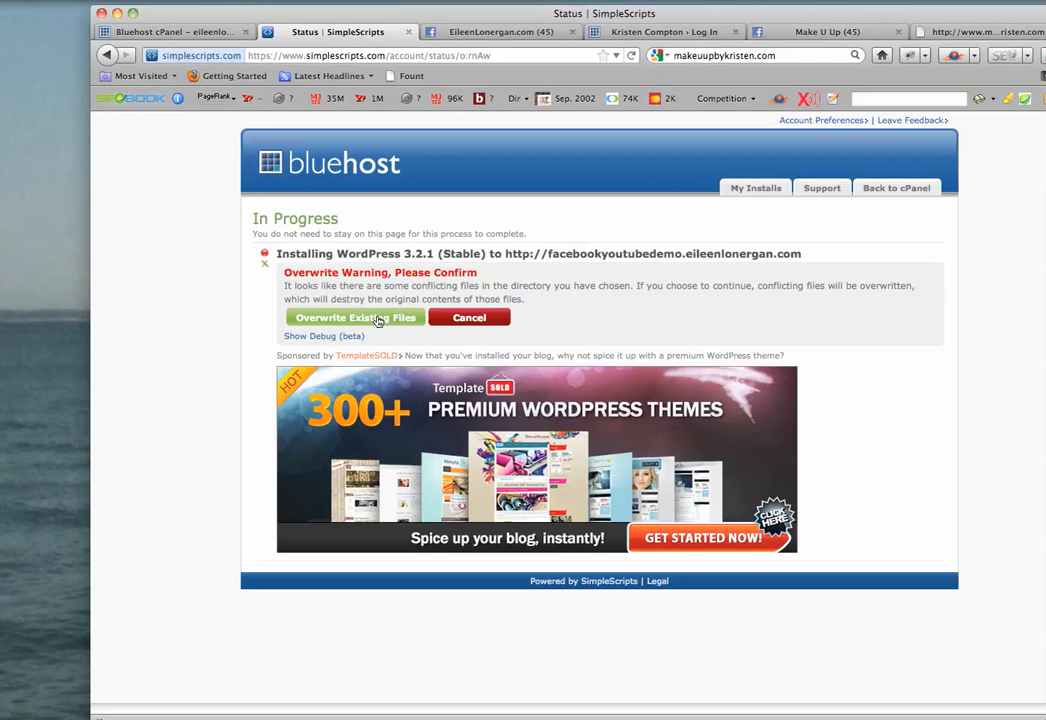
# Confirm Overwrite Existing Files so the WordPress install proceeds.
pyautogui.click(355, 317)
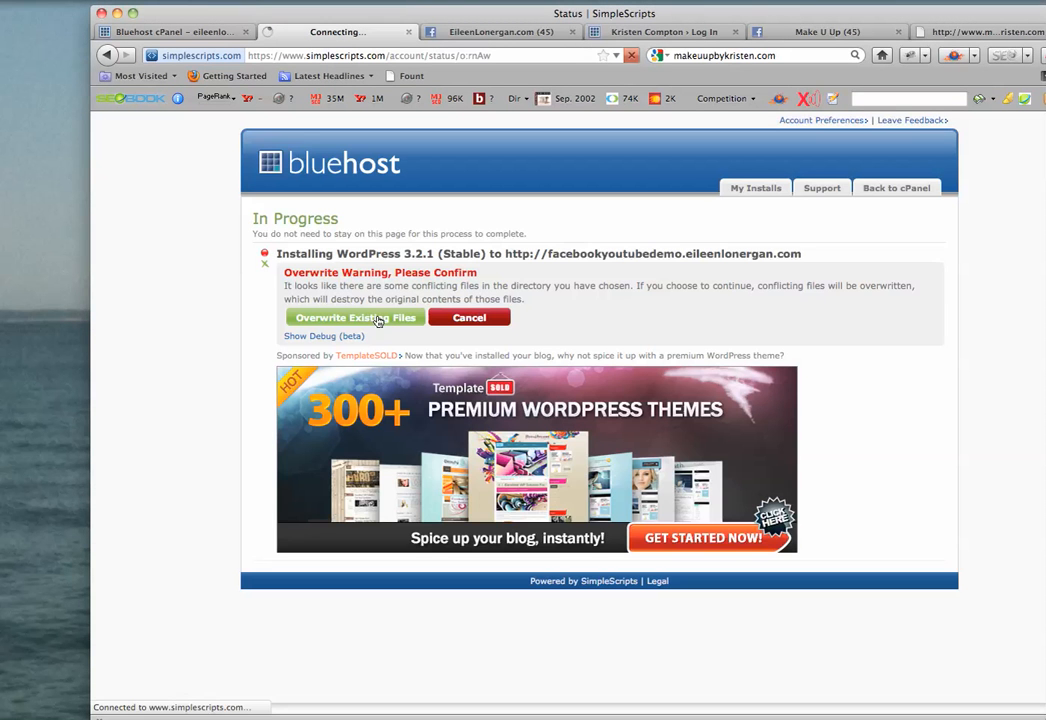
# Wait for WordPress 3.2.1 to finish installing and show its site and login URLs.
pyautogui.click(355, 317)
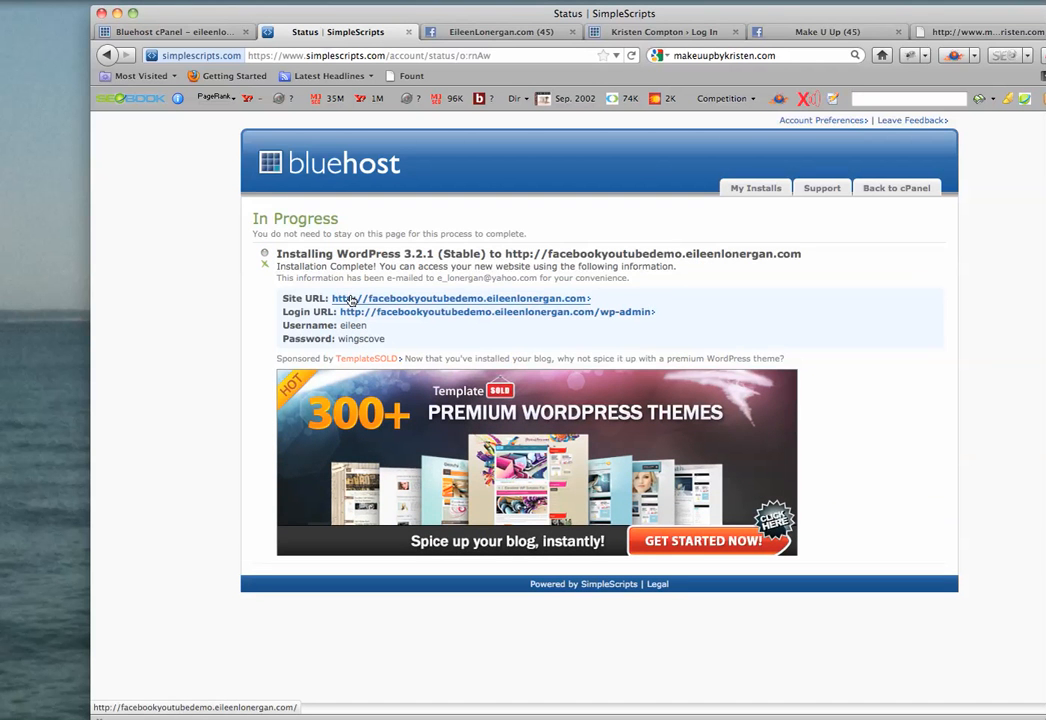
pyautogui.moveTo(882, 248)
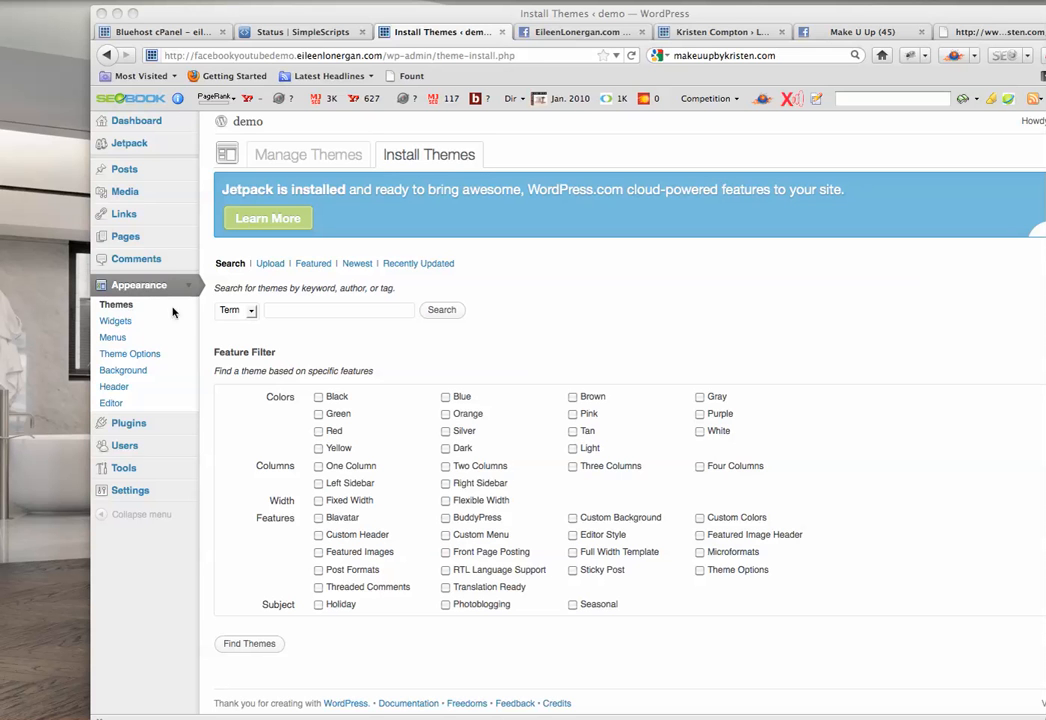
# Upload and install the smallbiz3.7.zip theme in WordPress.
pyautogui.click(270, 263)
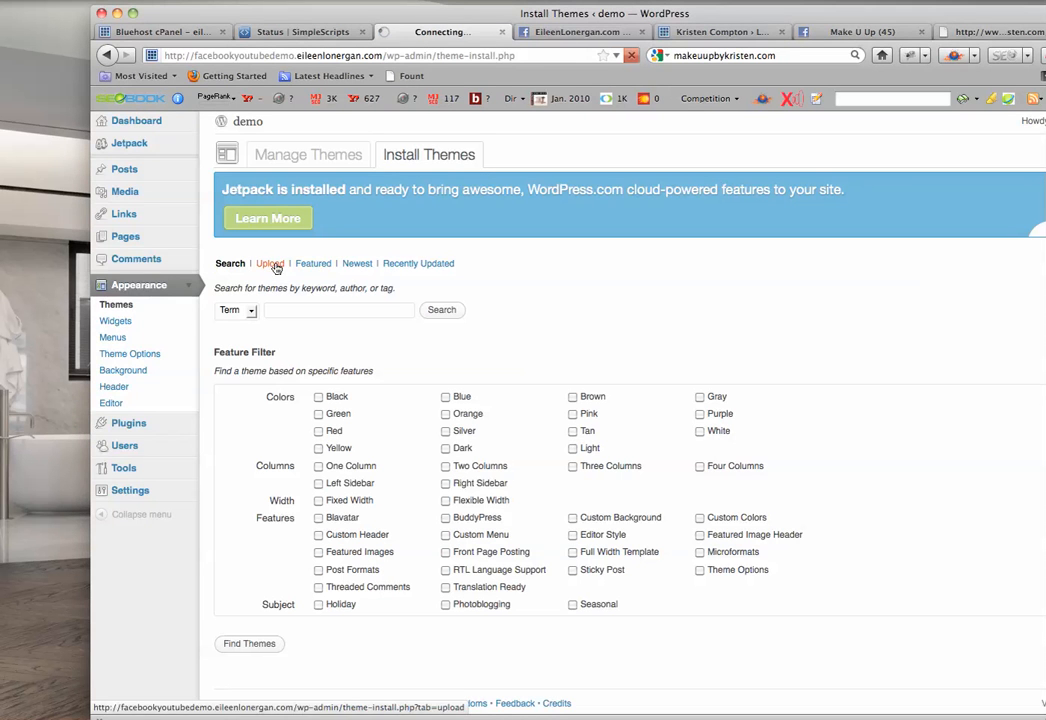
pyautogui.click(270, 263)
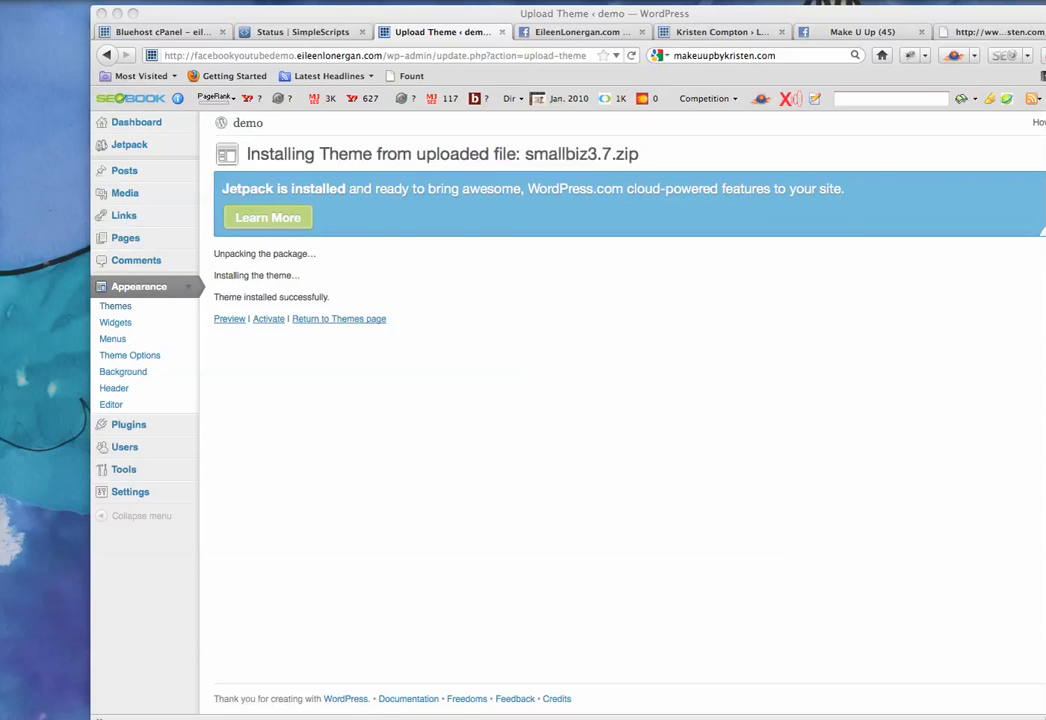
pyautogui.moveTo(275, 323)
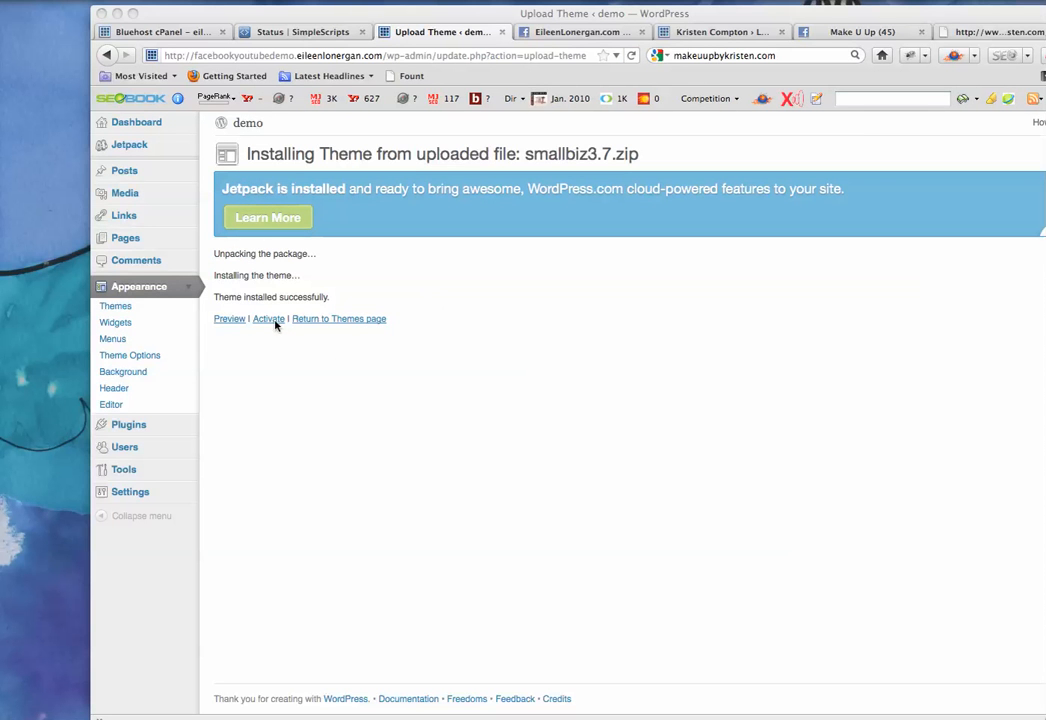
pyautogui.moveTo(270, 322)
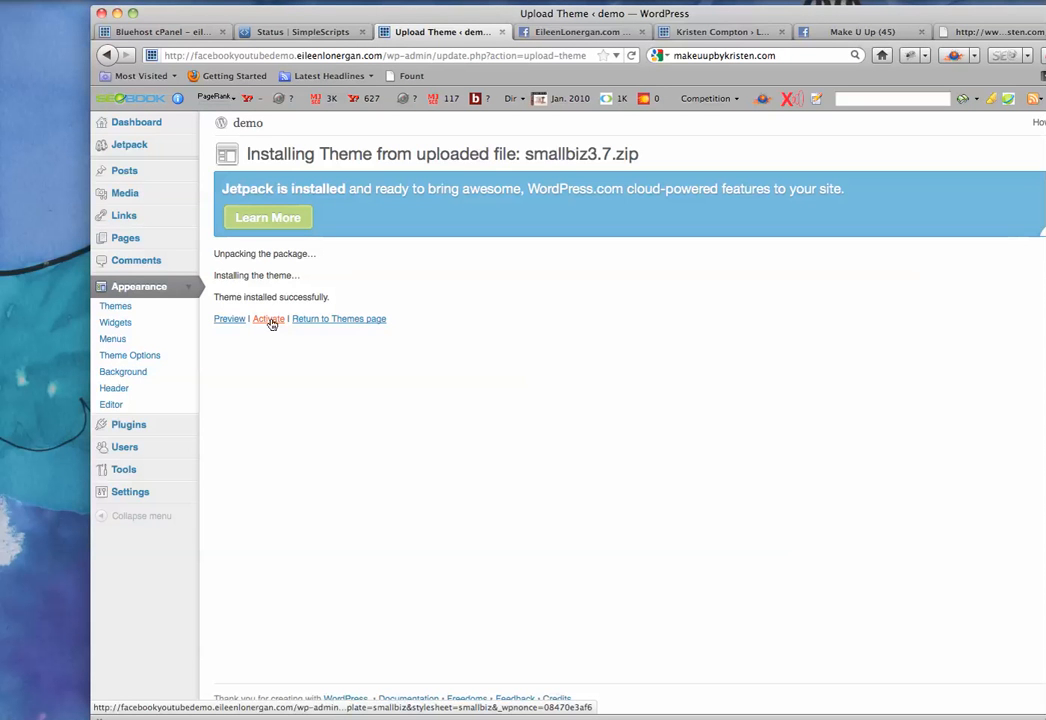
# Activate the newly installed SmallBiz theme to bring up its Theme Options Panel.
pyautogui.click(267, 318)
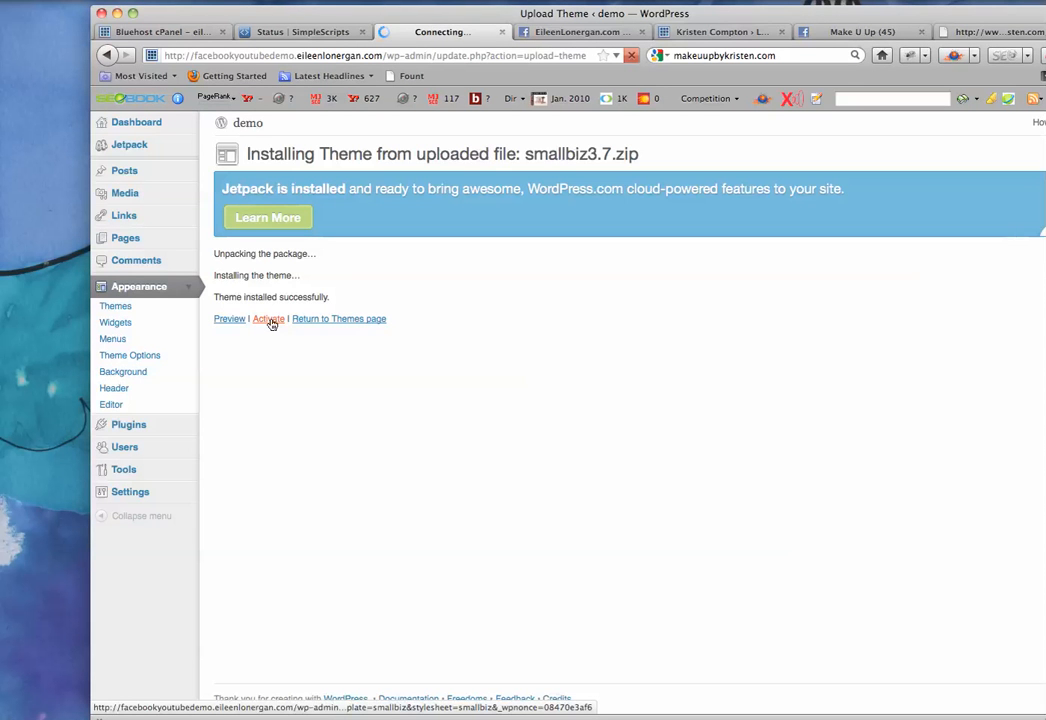
pyautogui.click(267, 319)
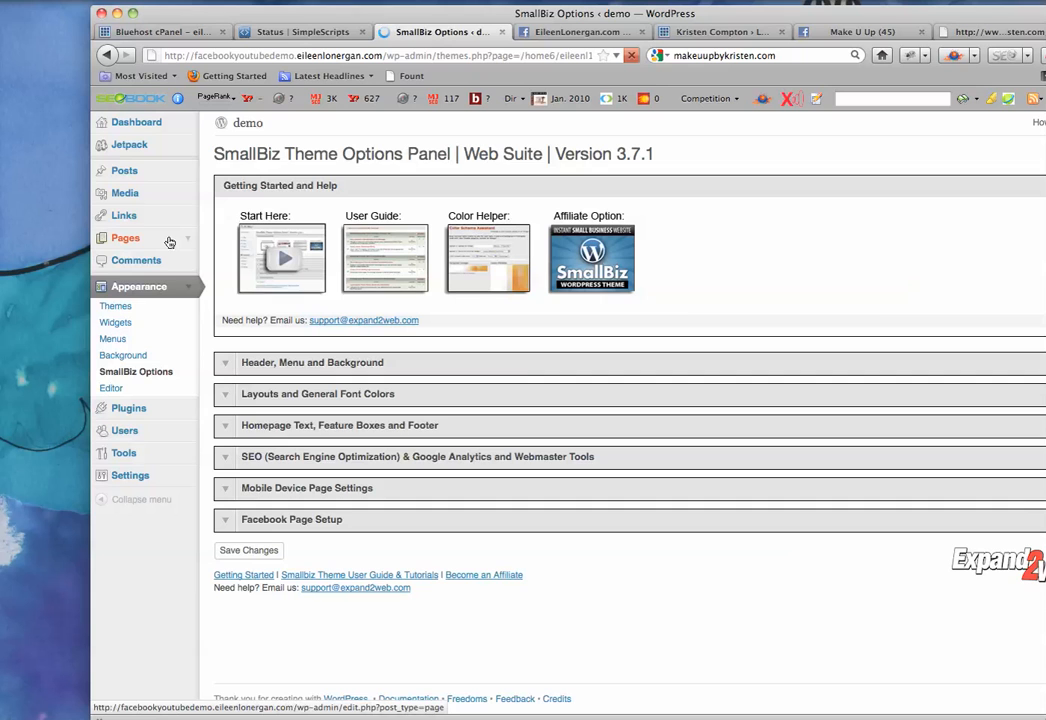
# Open the default Sample Page for editing from the Pages list.
pyautogui.click(124, 238)
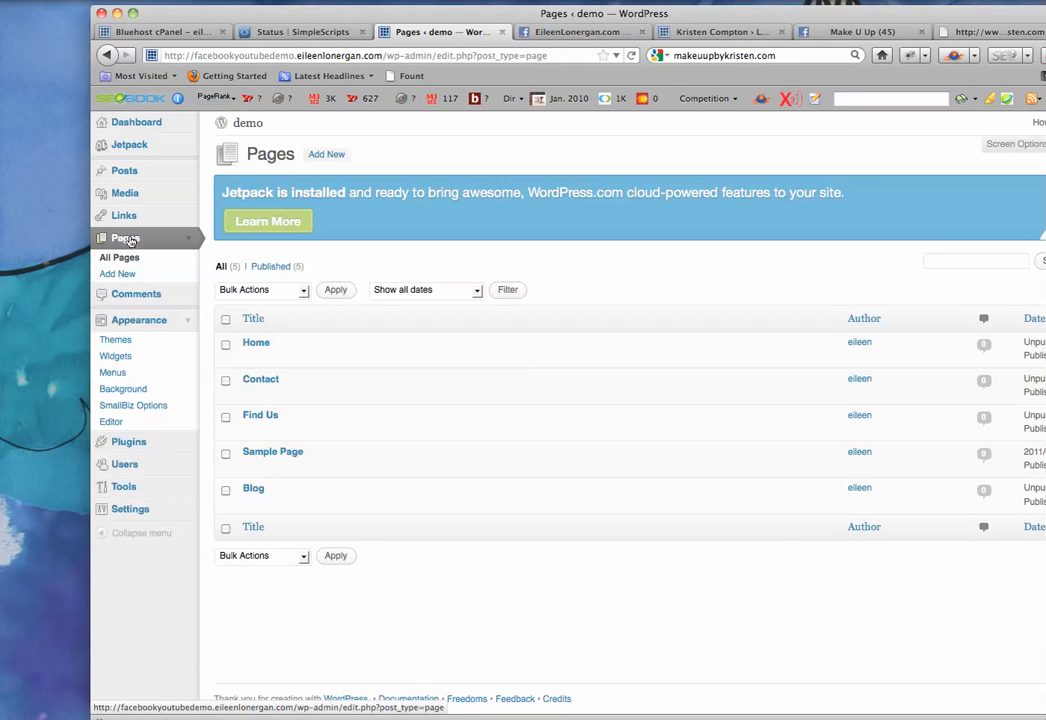
pyautogui.moveTo(260, 379)
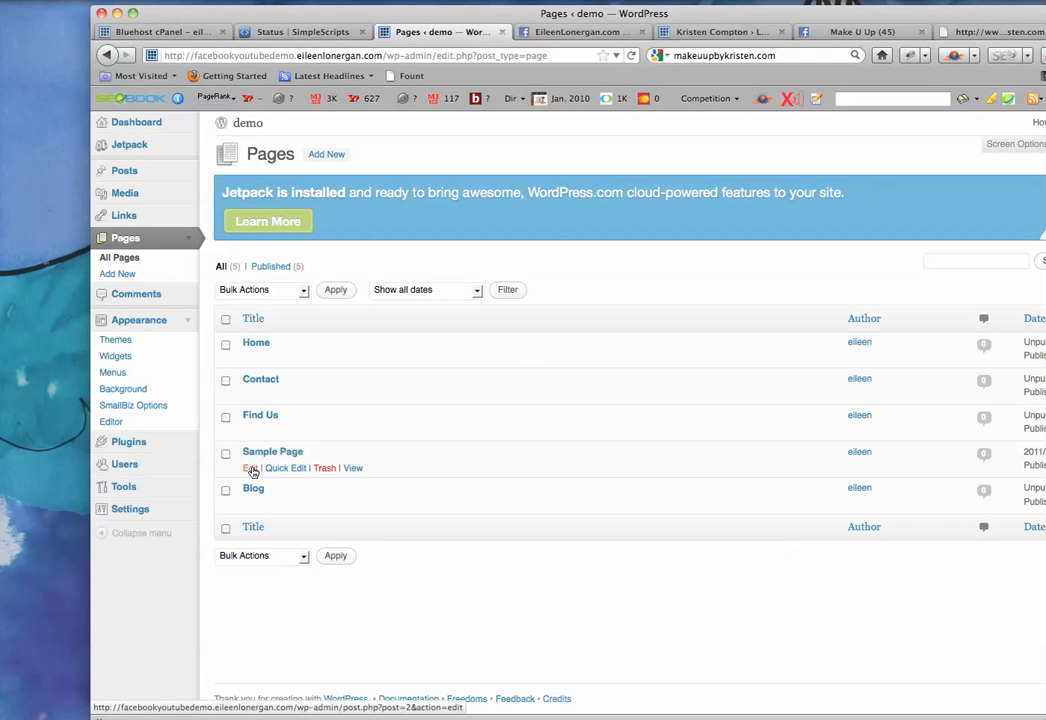
pyautogui.click(249, 468)
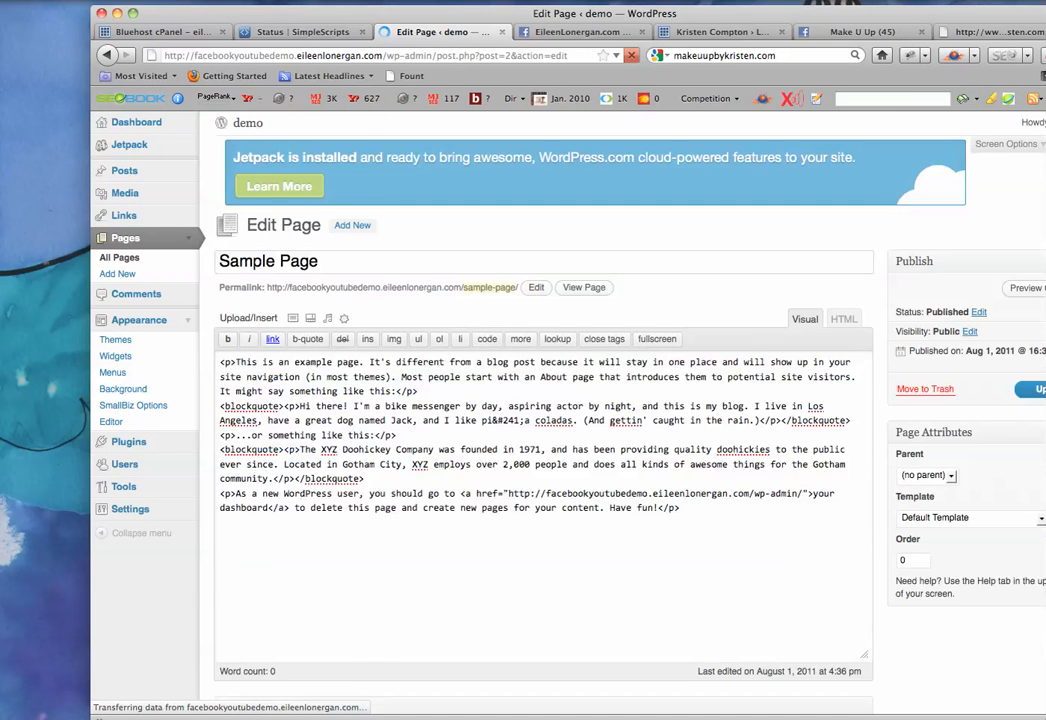